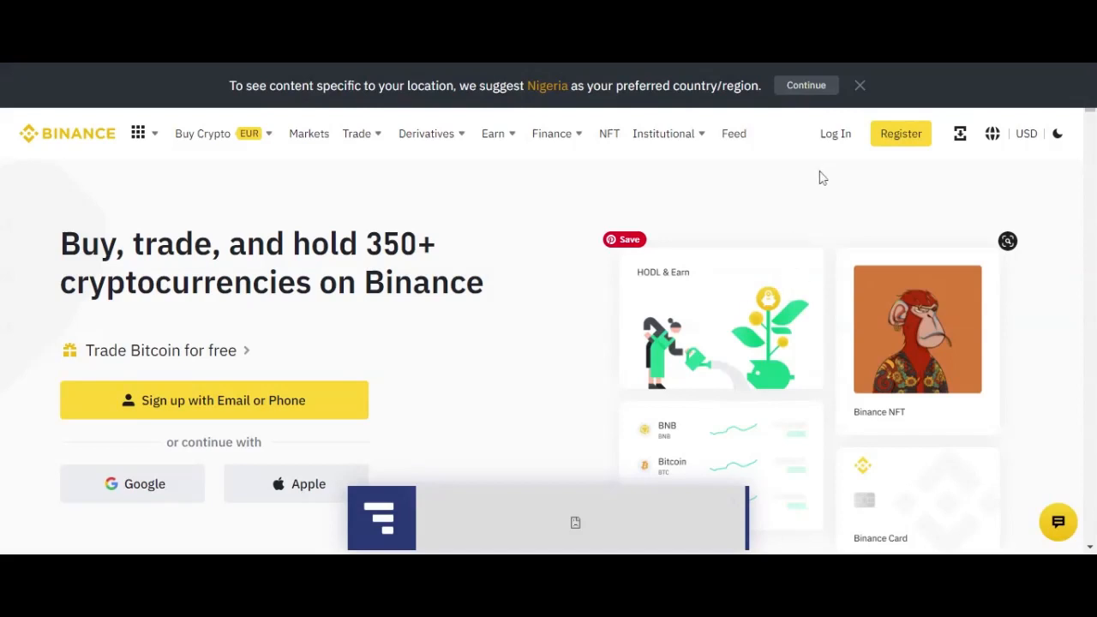
mouse_move(767, 175)
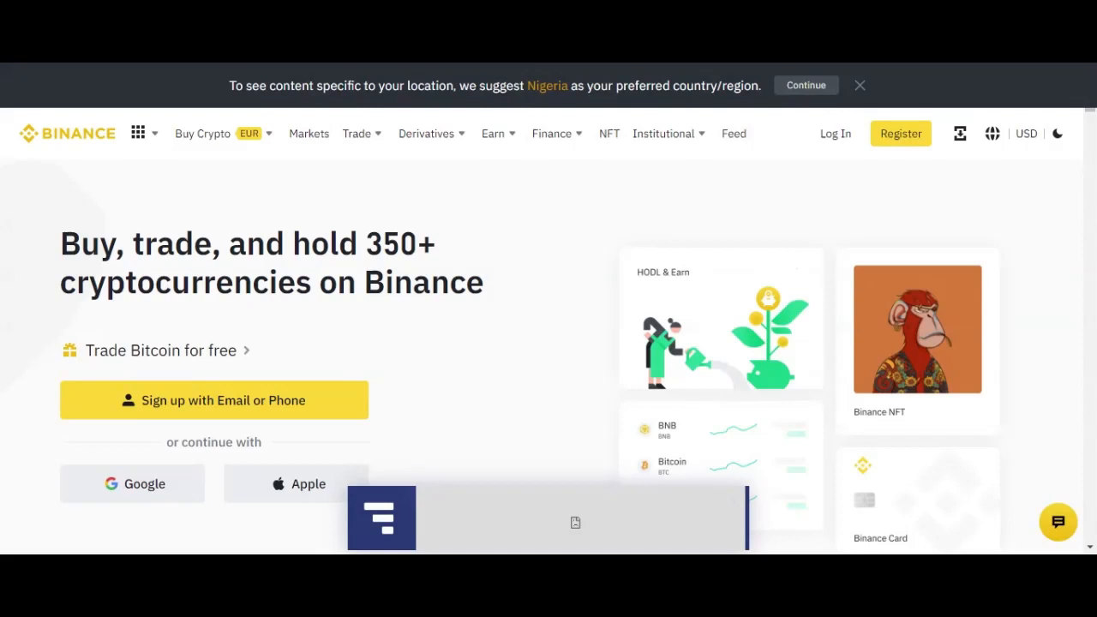
mouse_move(840, 168)
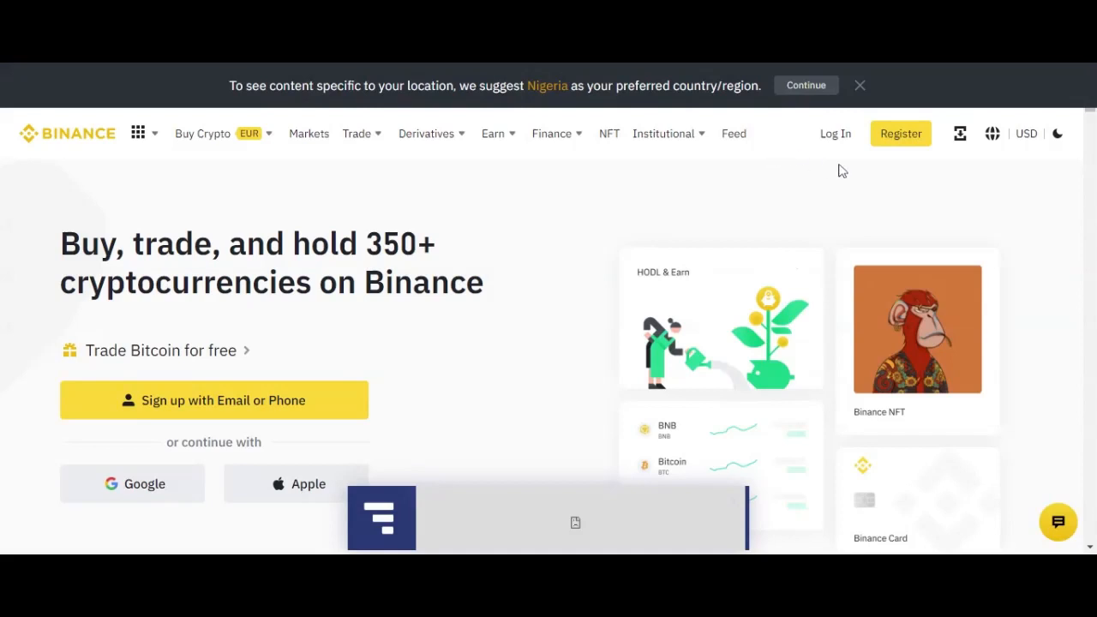
mouse_move(878, 164)
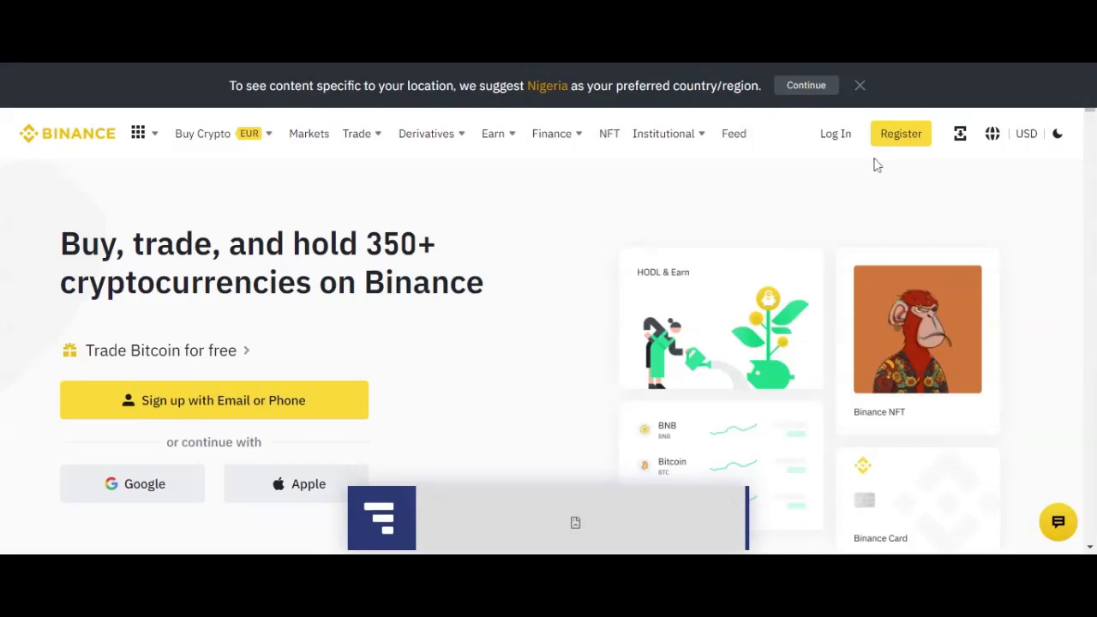
mouse_move(863, 161)
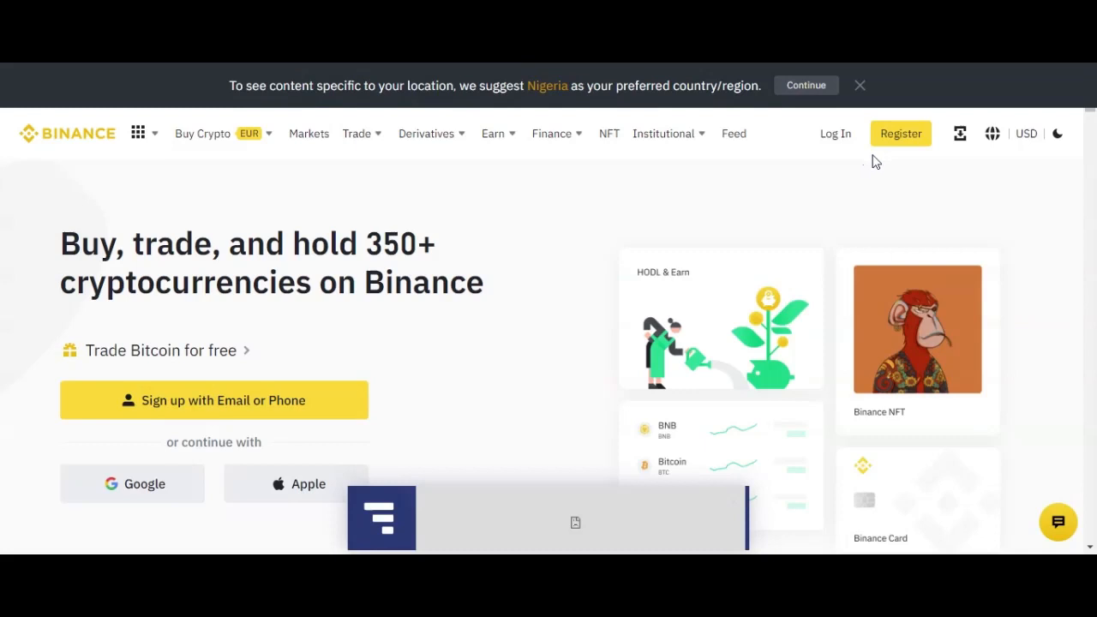
mouse_move(899, 144)
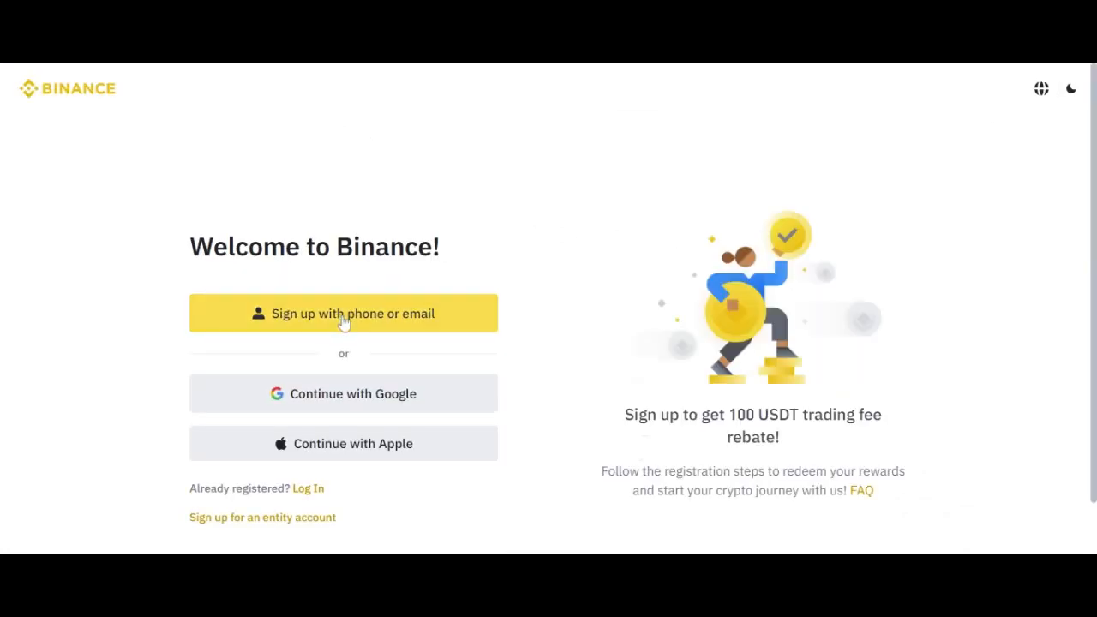
mouse_move(416, 322)
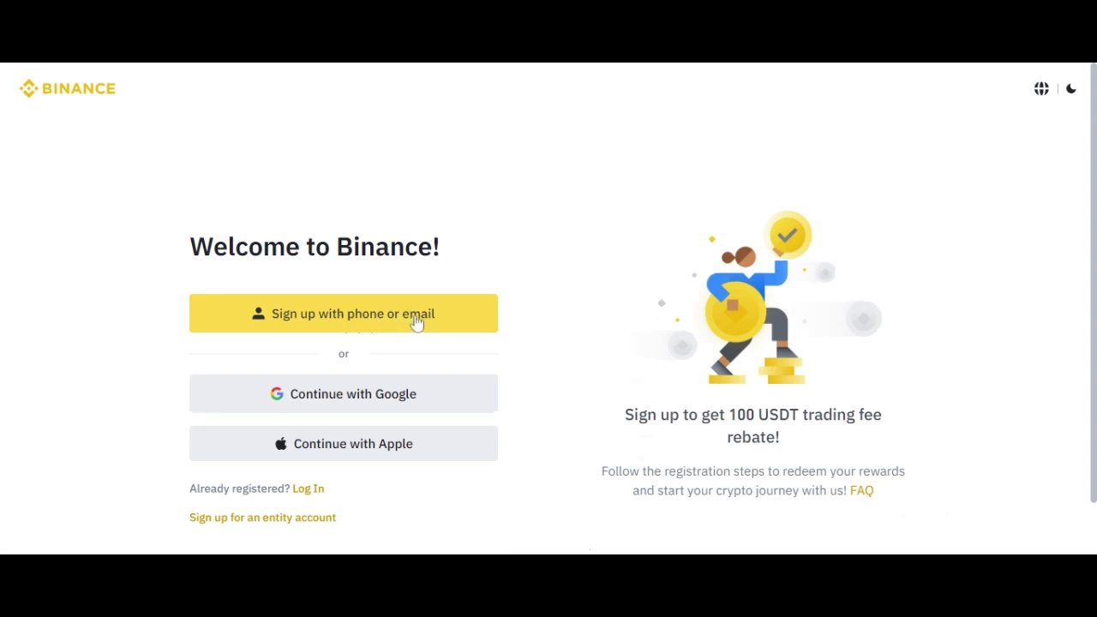
mouse_move(362, 401)
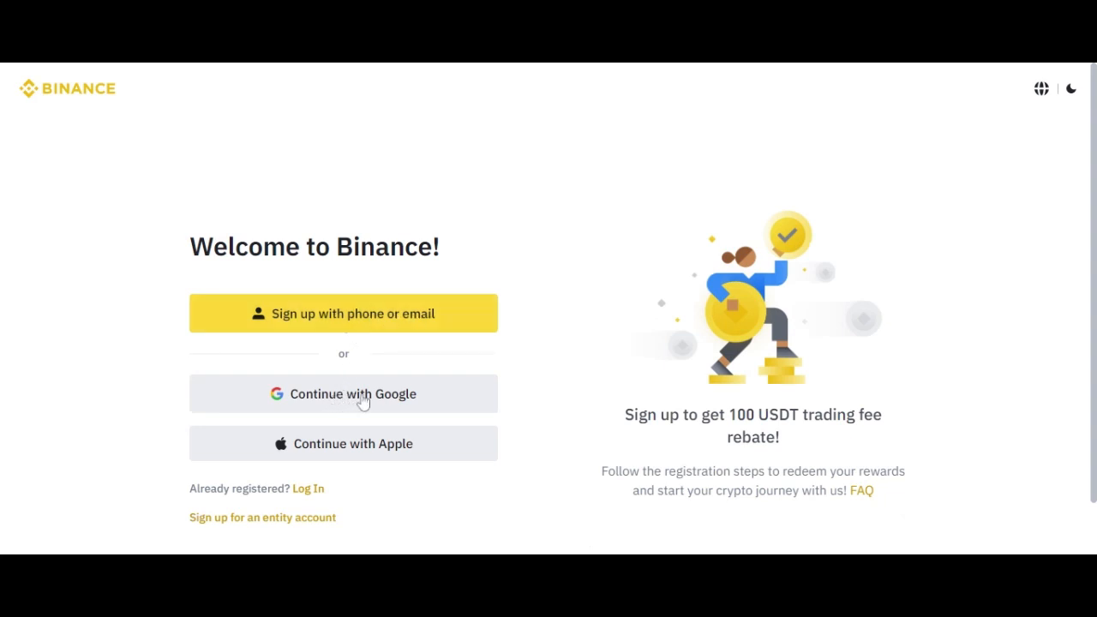
mouse_move(360, 448)
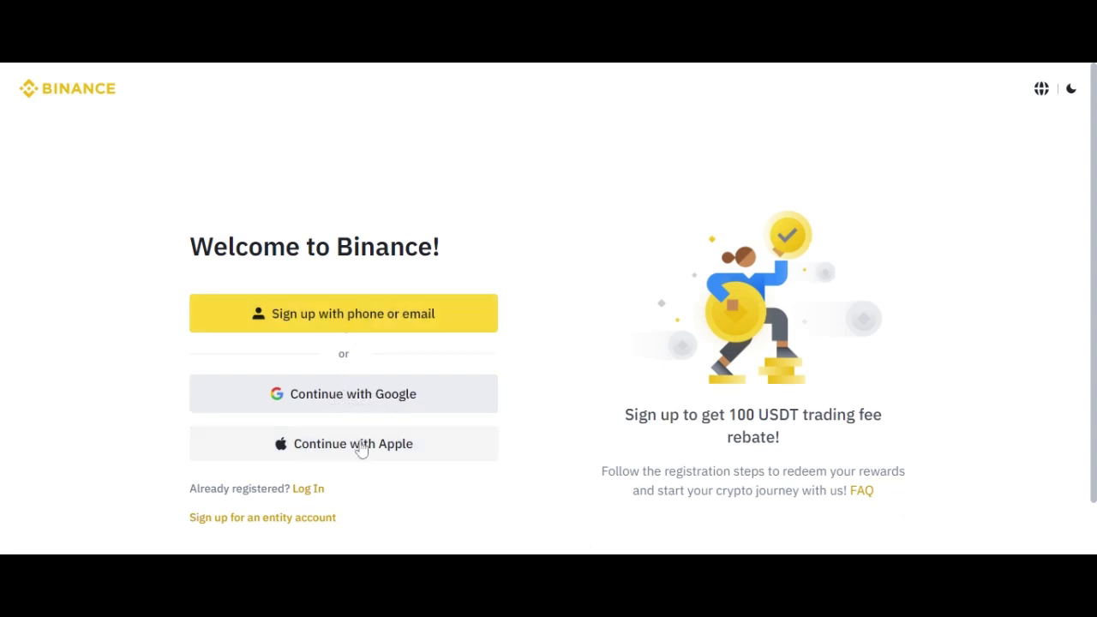
mouse_move(342, 366)
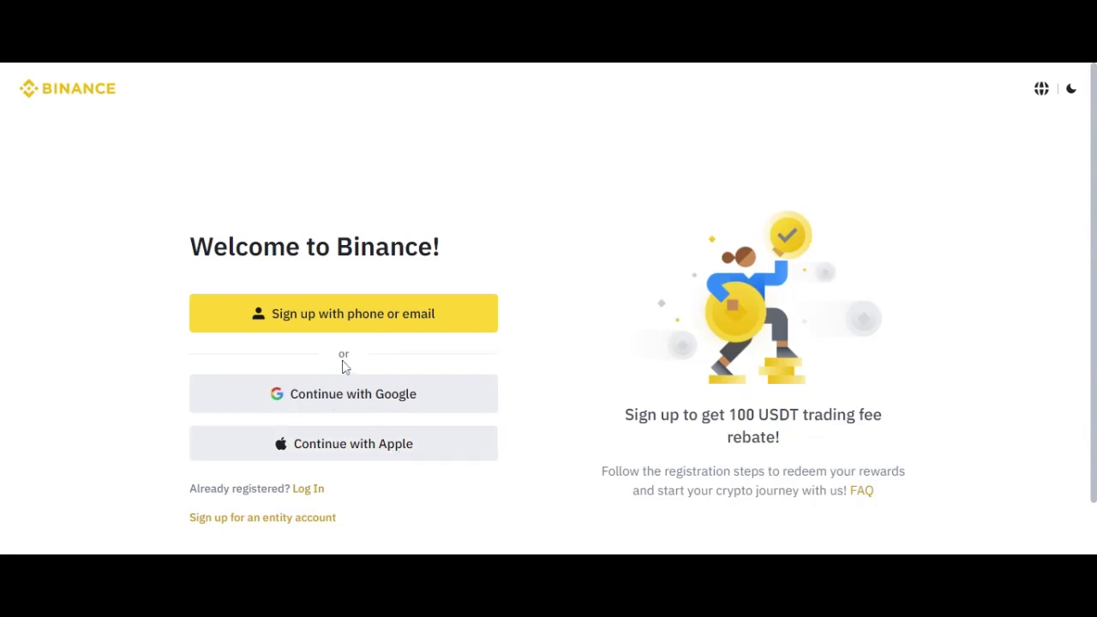
mouse_move(314, 326)
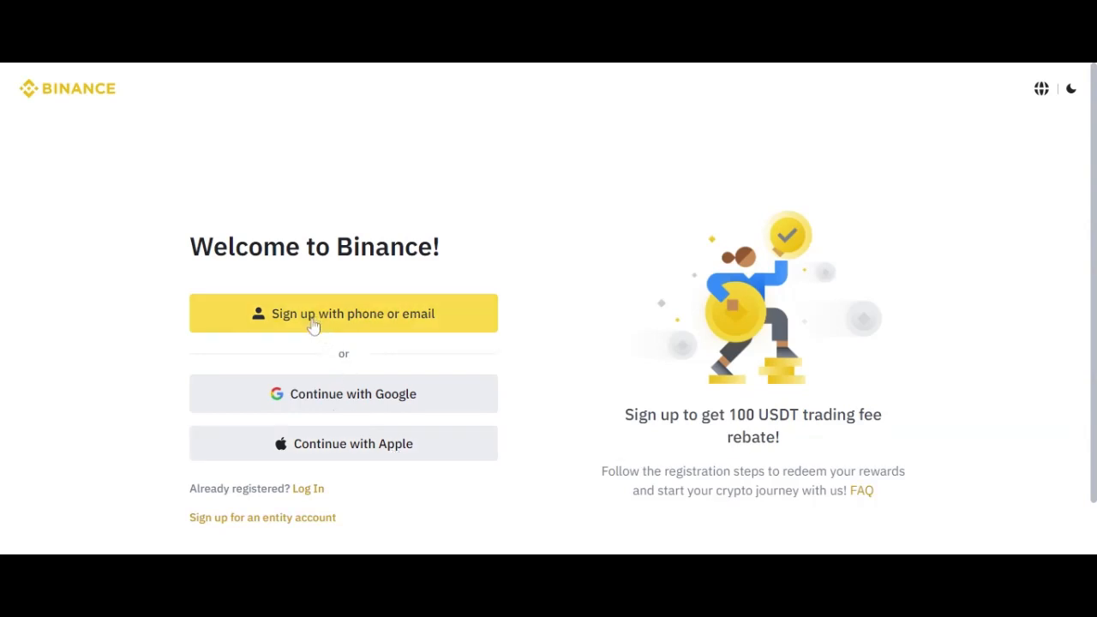
Step: Register a personal account by email with a password and accepted terms of service
click(343, 313)
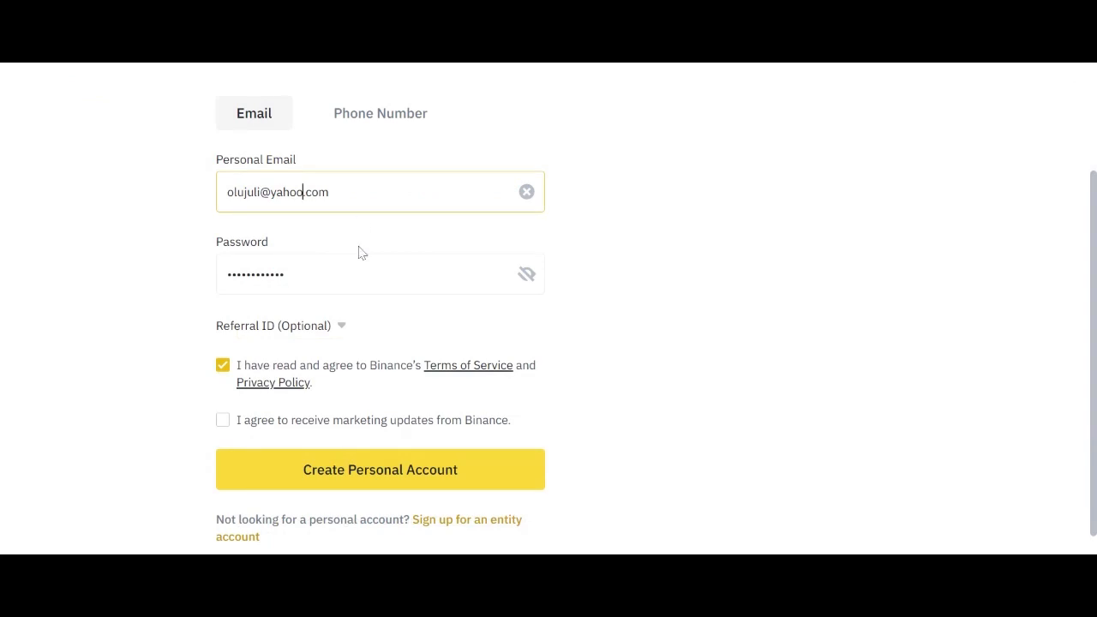
mouse_move(334, 243)
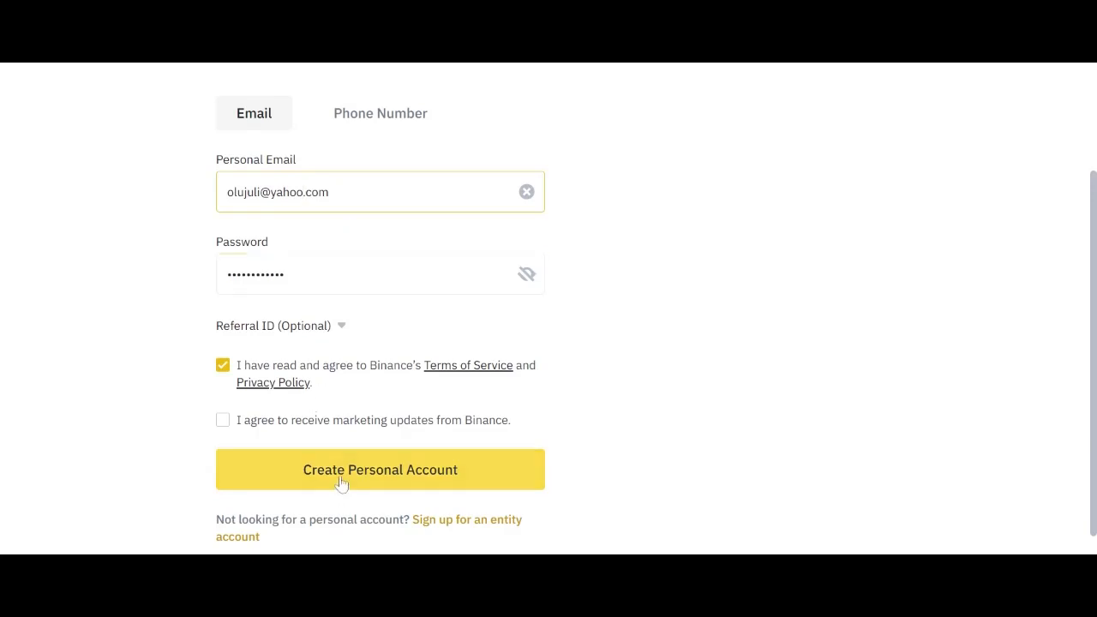
click(302, 191)
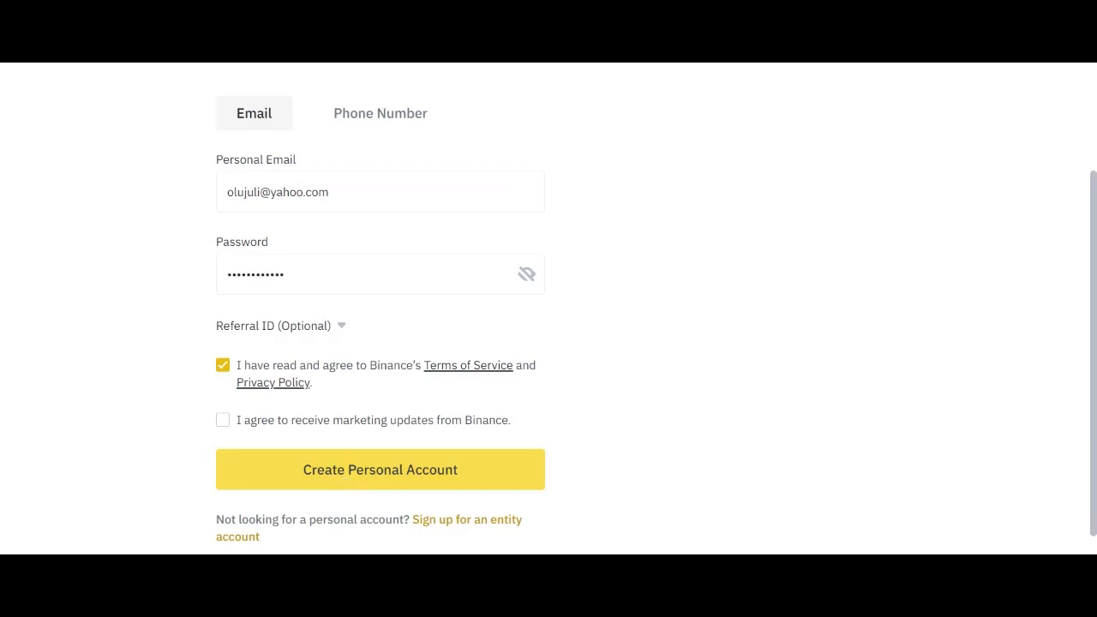
Step: Request an email verification code and focus the empty code field
click(380, 469)
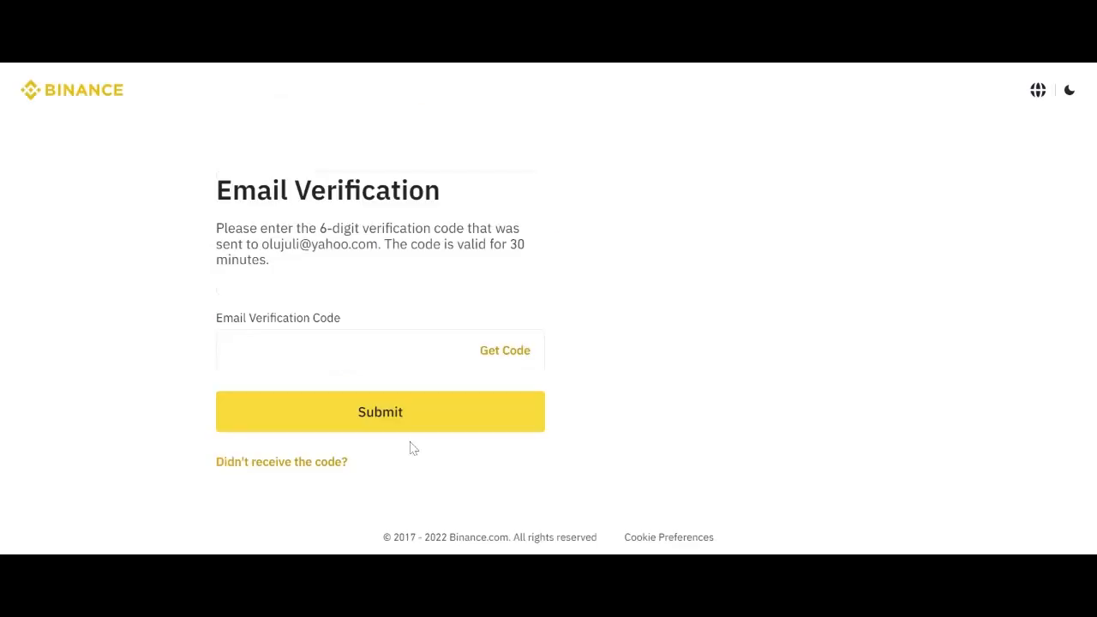
click(505, 350)
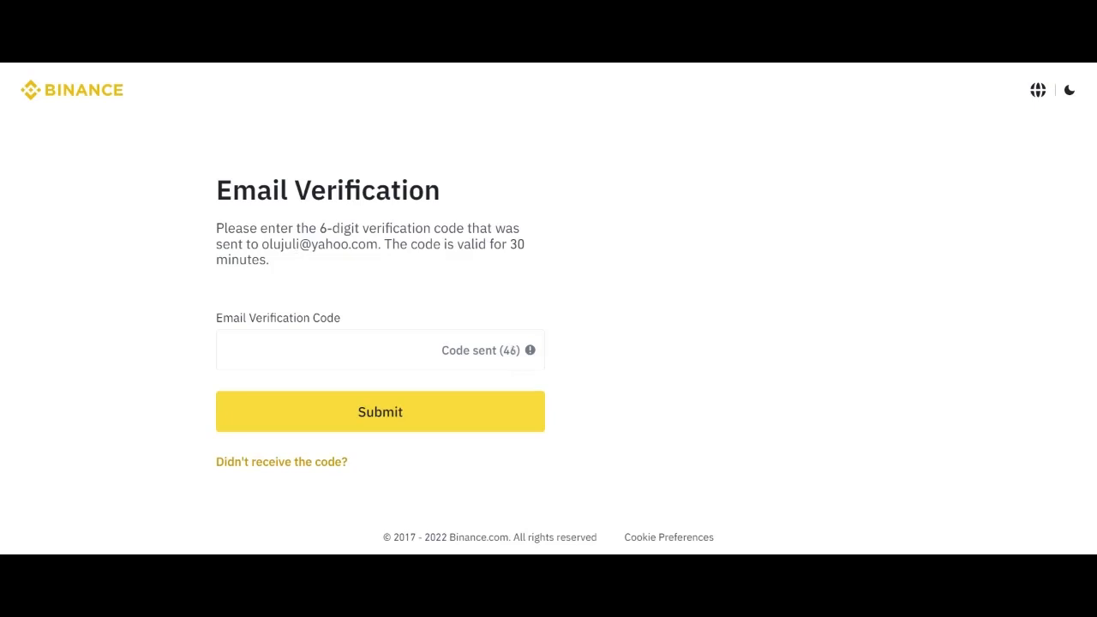
mouse_move(411, 265)
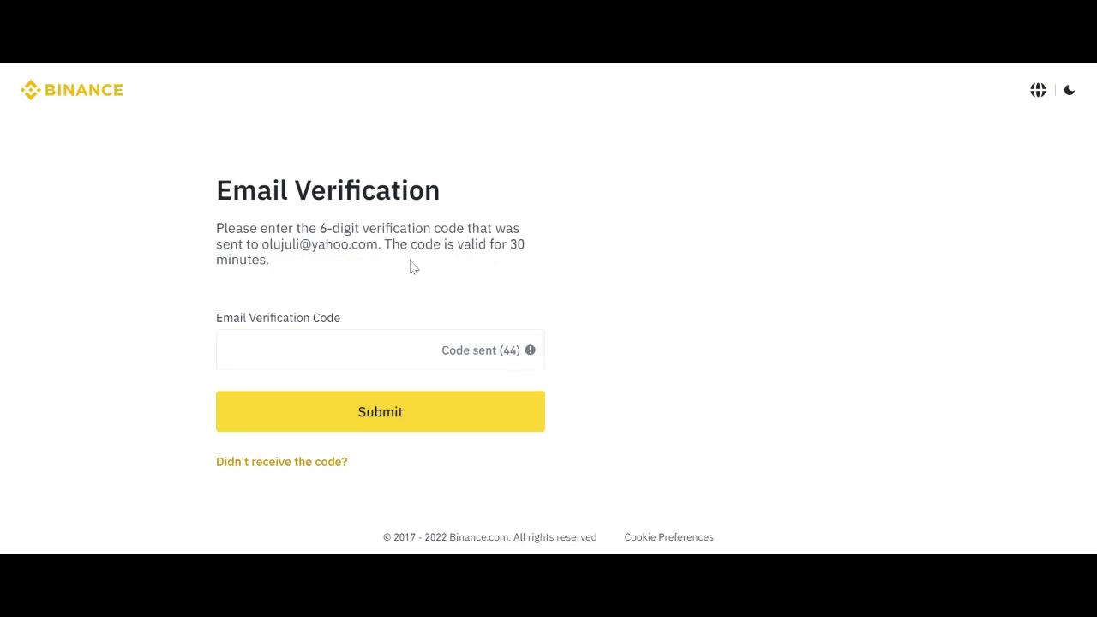
click(380, 349)
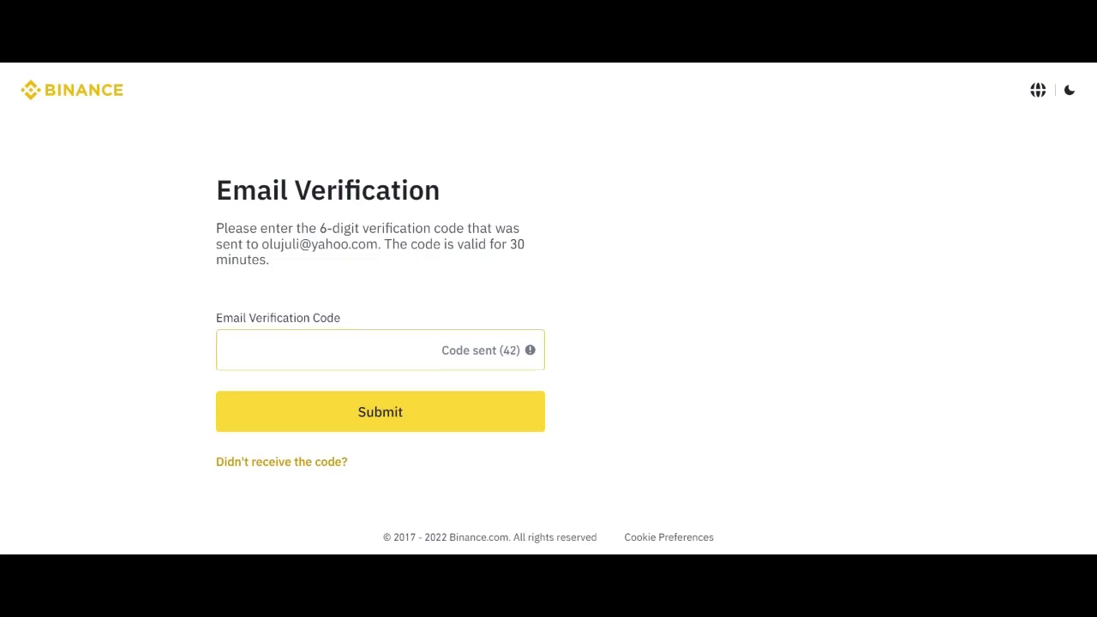
click(380, 350)
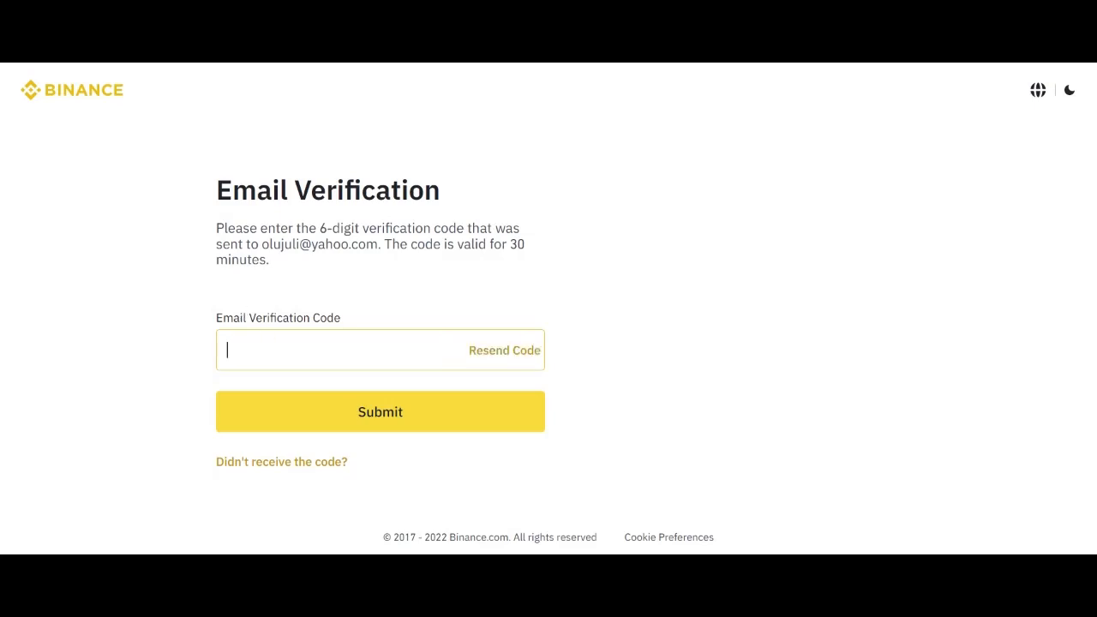
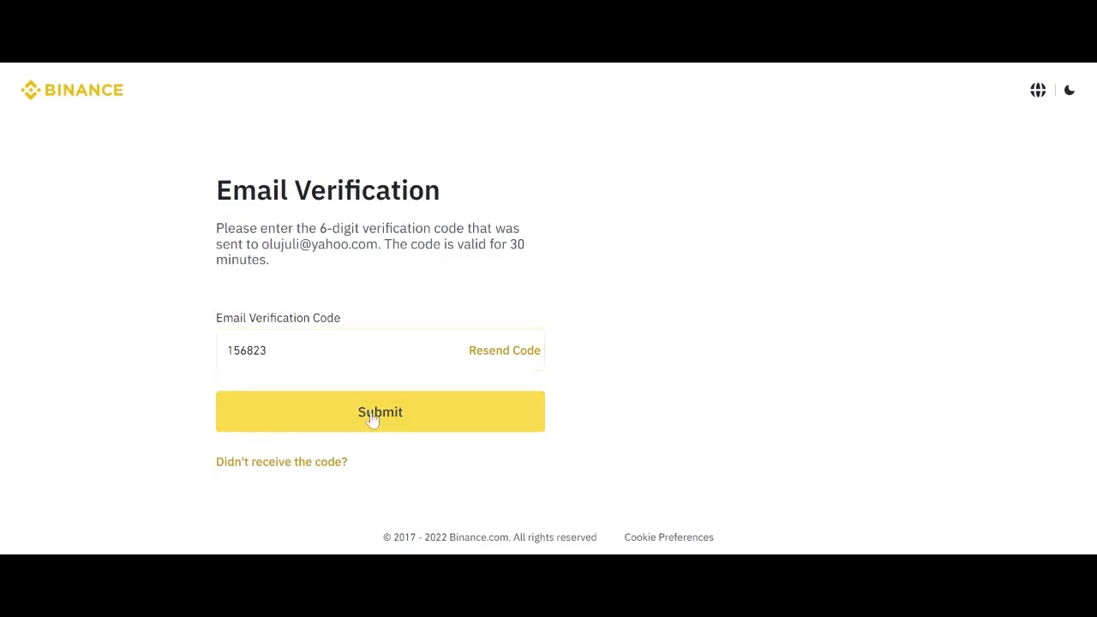
Step: Enter the emailed six-digit code and submit it to reach Account created
click(380, 411)
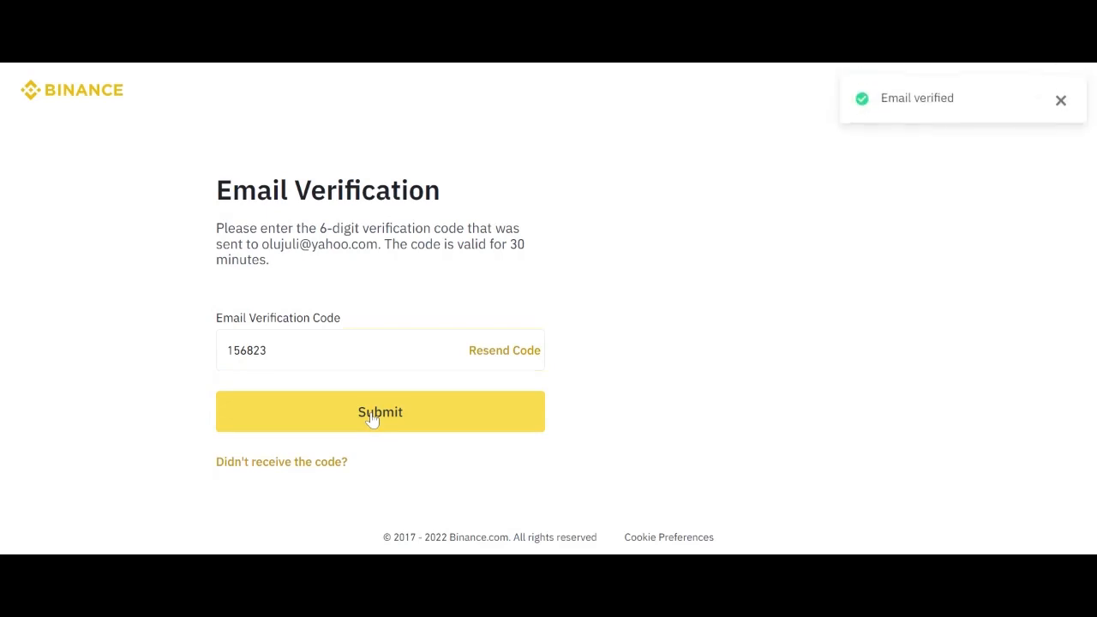
click(380, 411)
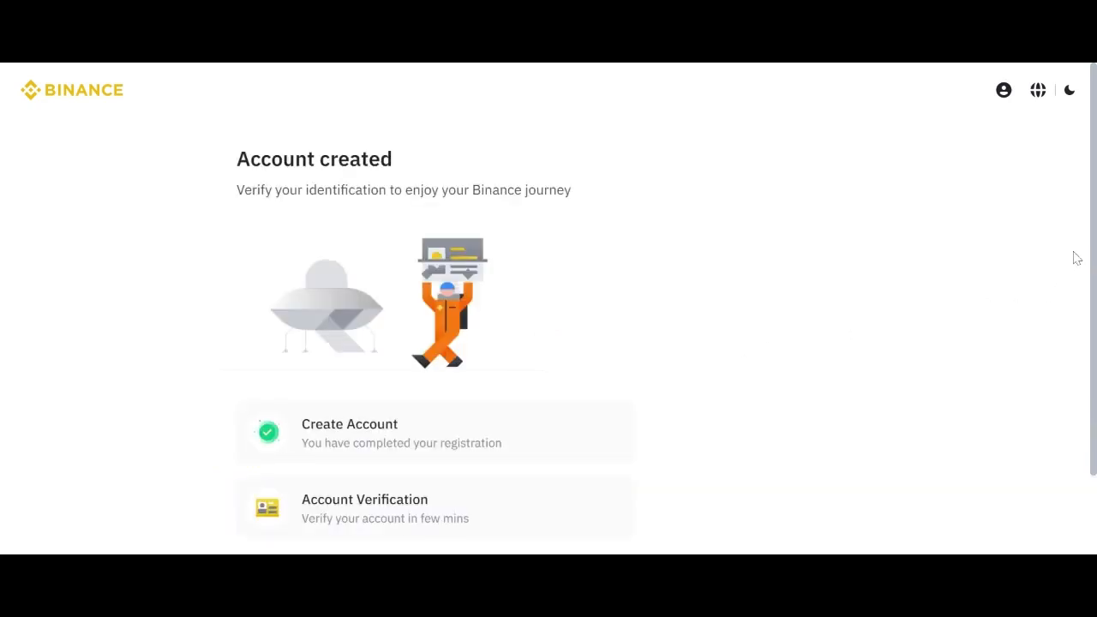
Step: Go from the Account created page to Personal Verification via Verify Now
scroll(down, 3)
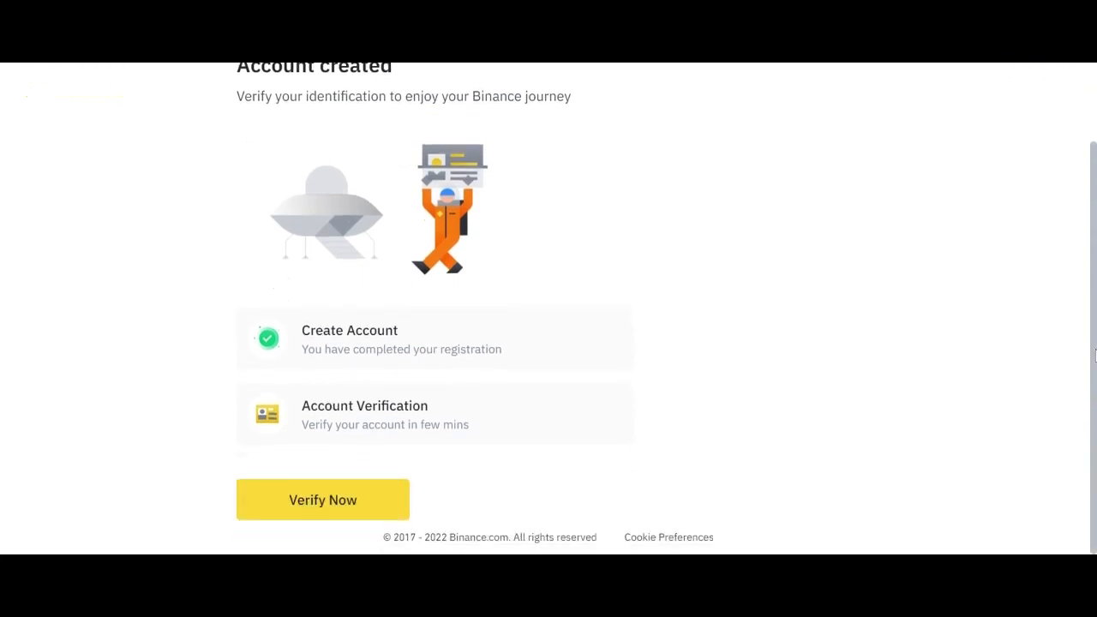
mouse_move(447, 341)
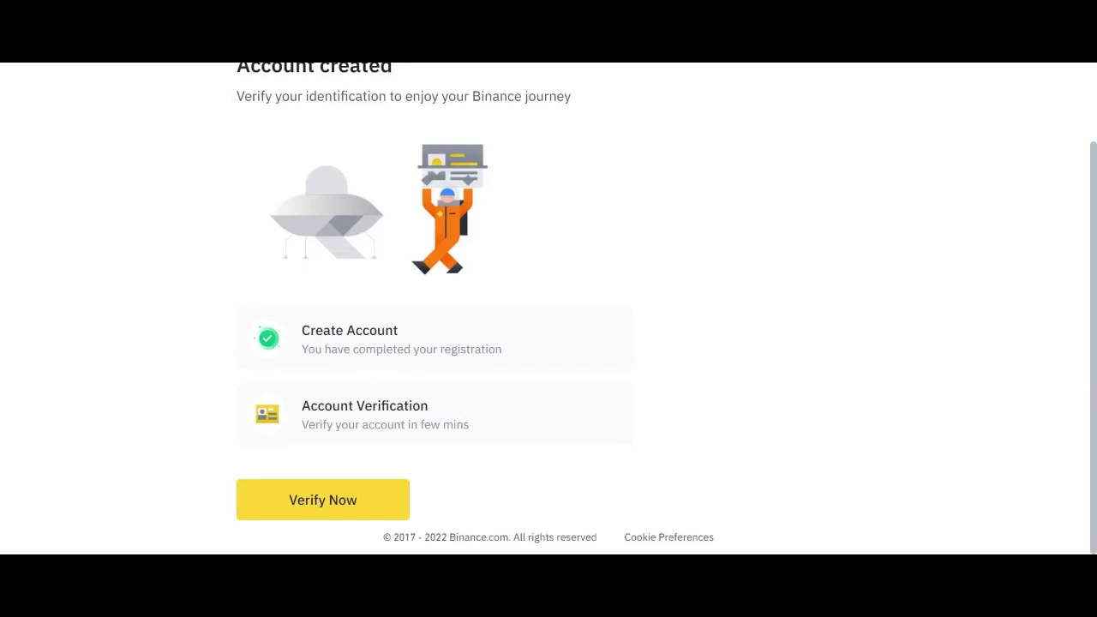
click(323, 500)
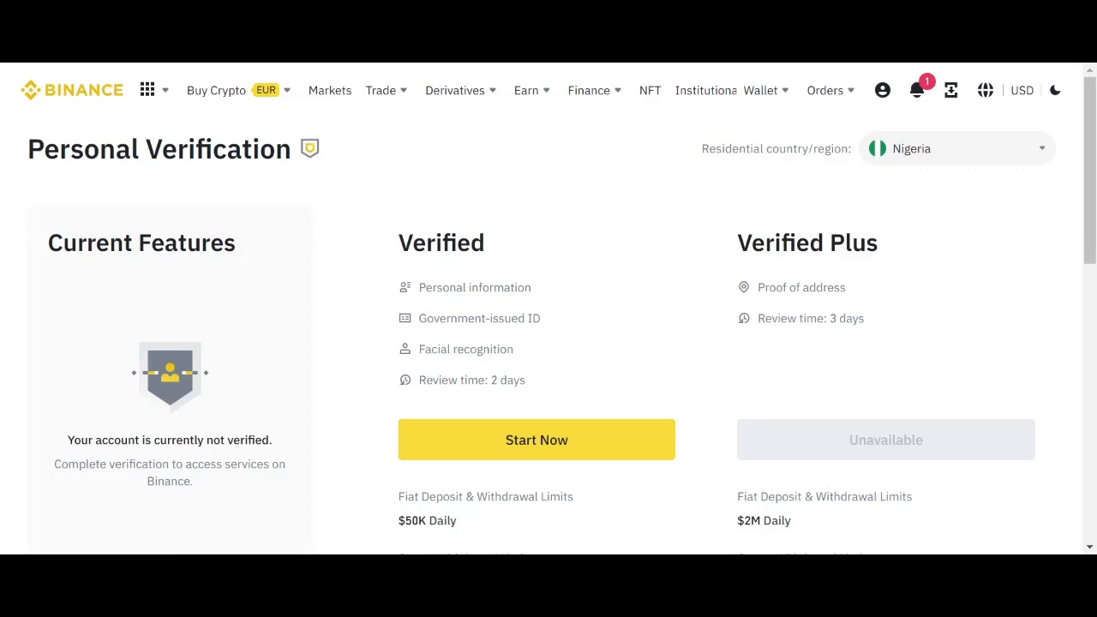
mouse_move(419, 375)
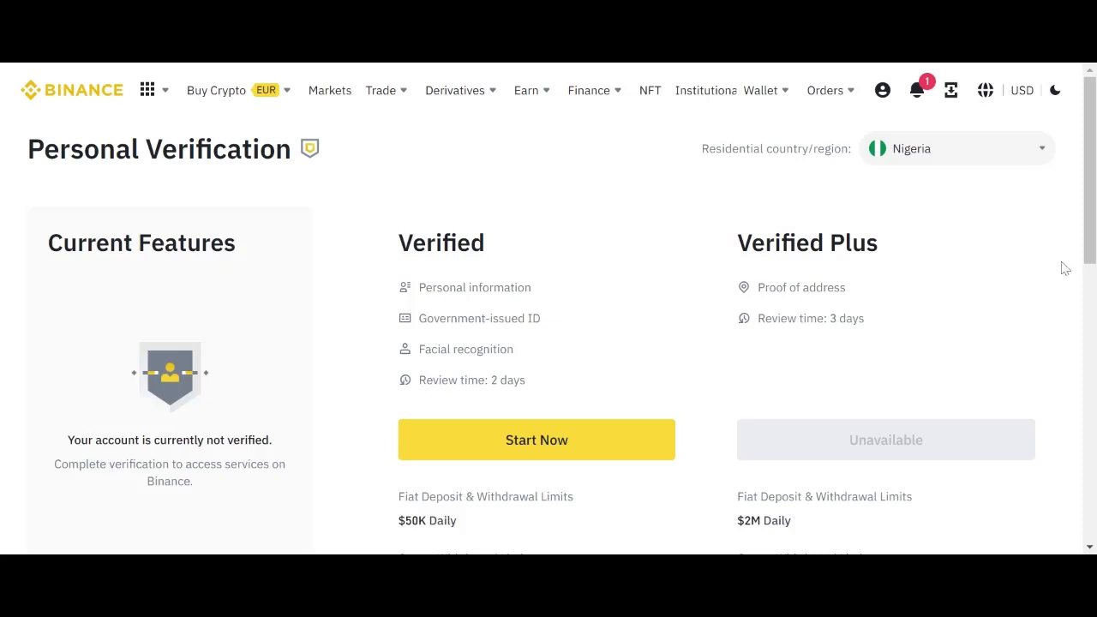
Step: Start the Verified level to bring up the empty identity form
scroll(down, 3)
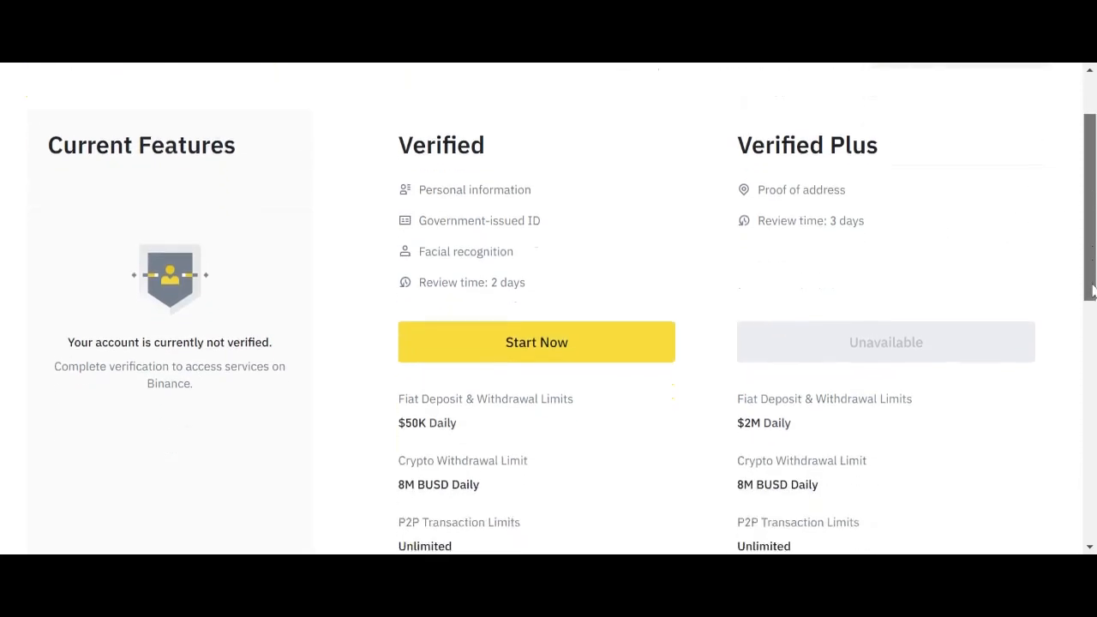
scroll(down, 3)
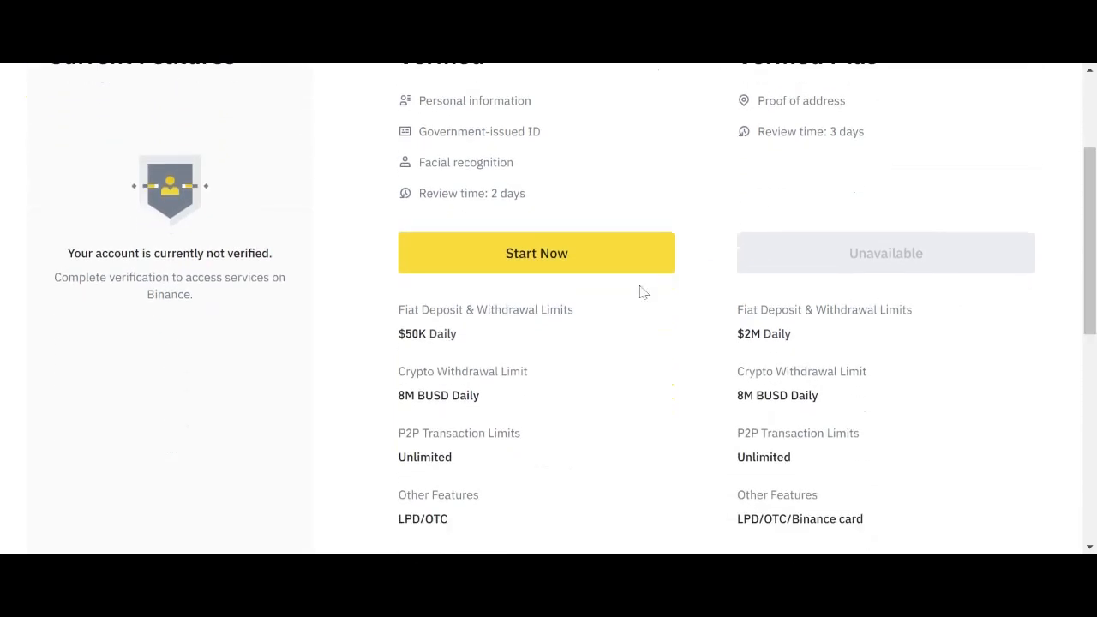
mouse_move(535, 253)
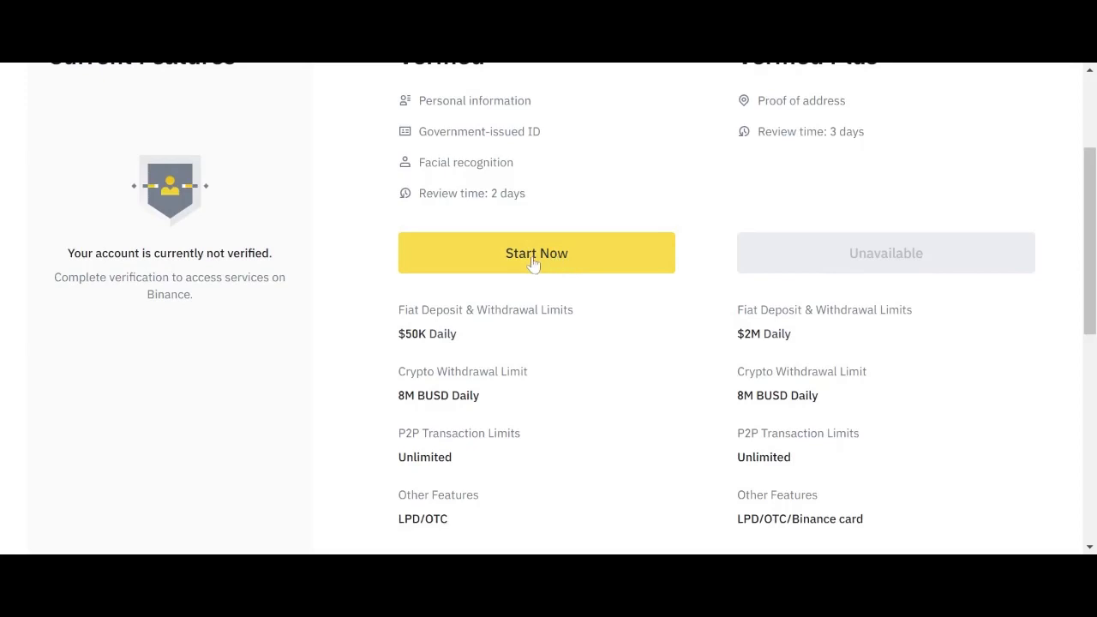
click(536, 253)
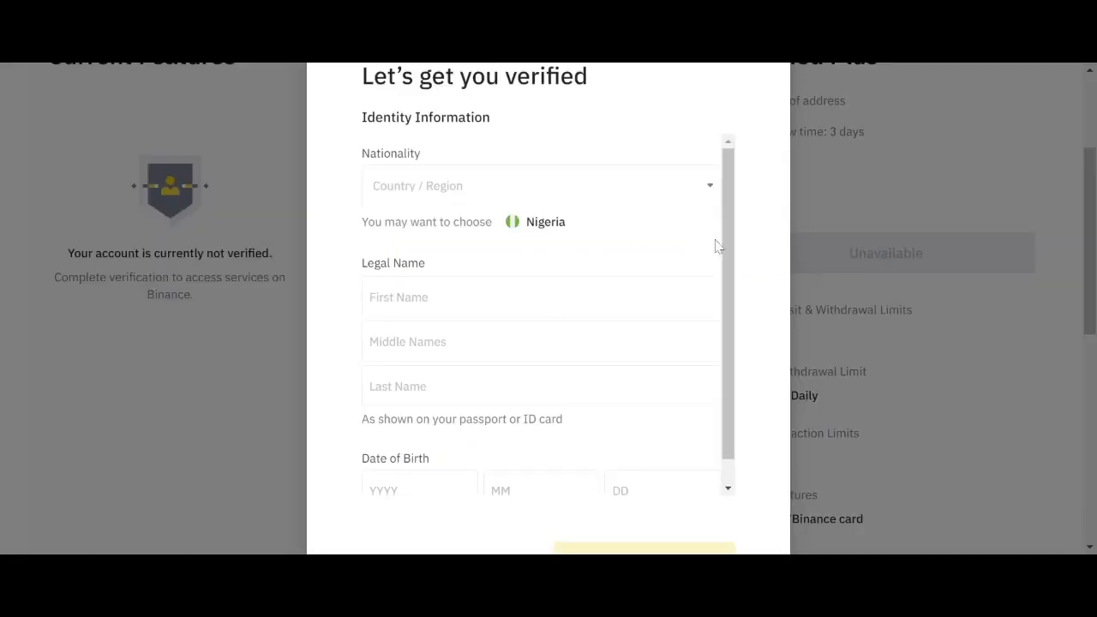
Step: Set the nationality to Nigeria
click(540, 185)
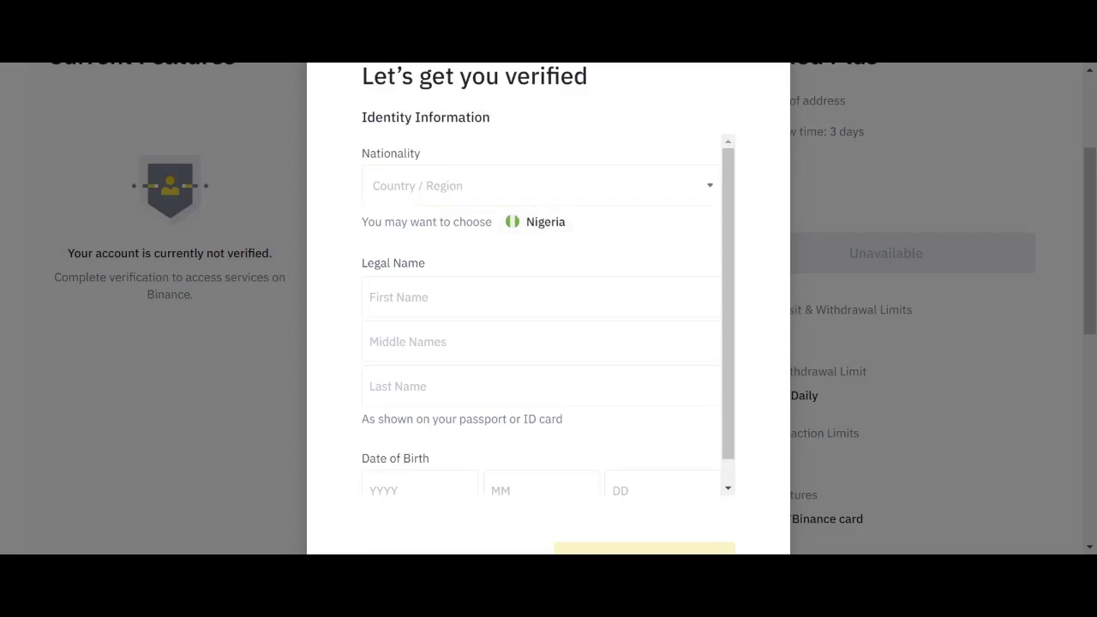
mouse_move(470, 97)
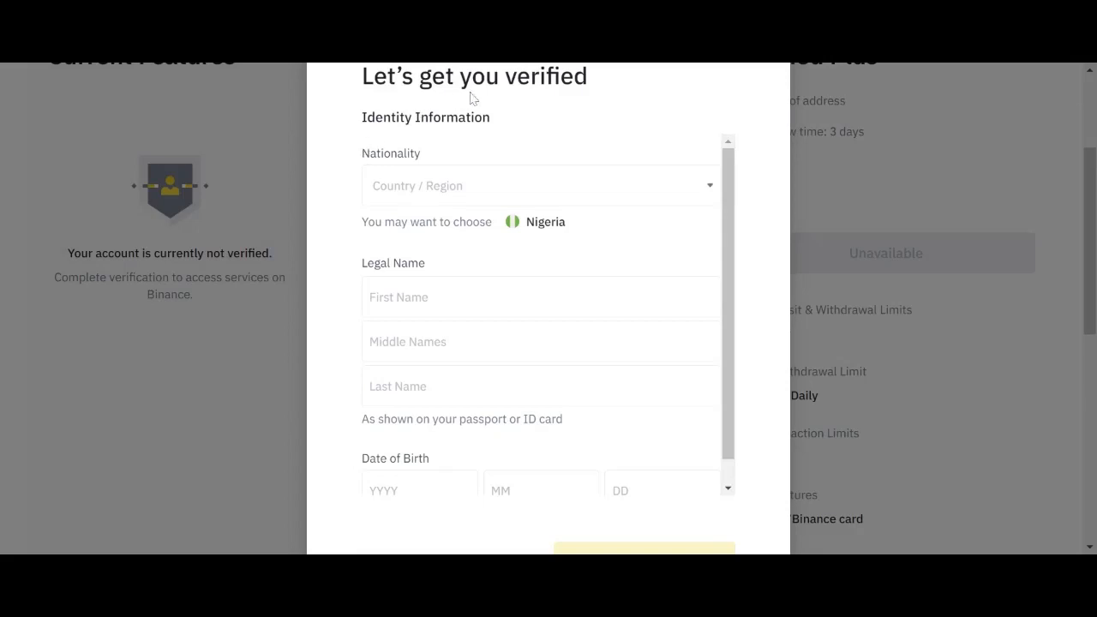
mouse_move(413, 137)
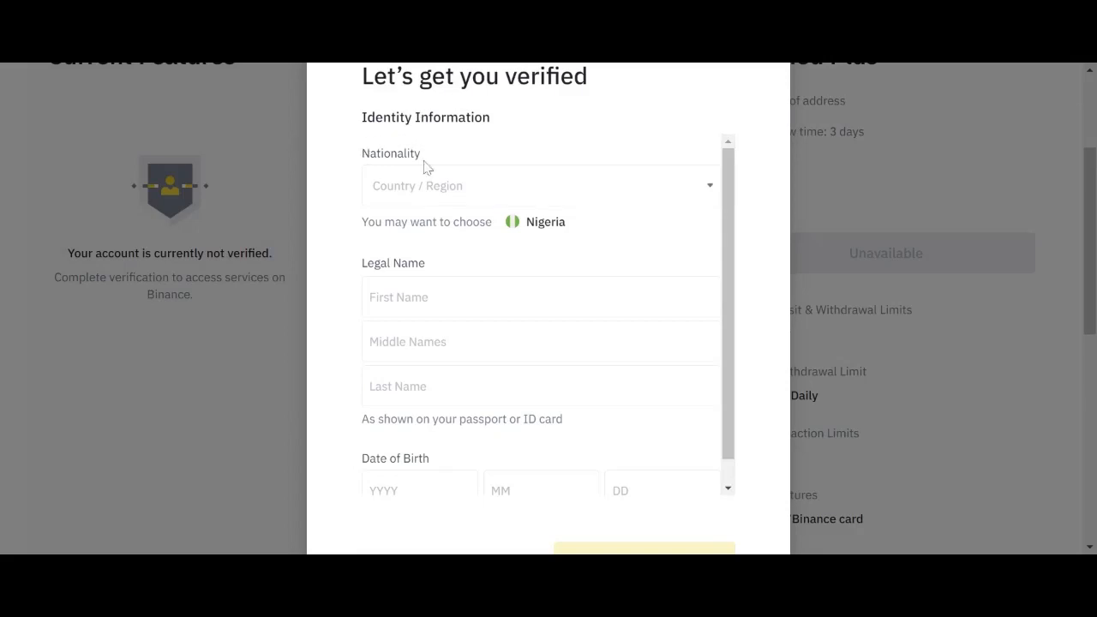
click(541, 185)
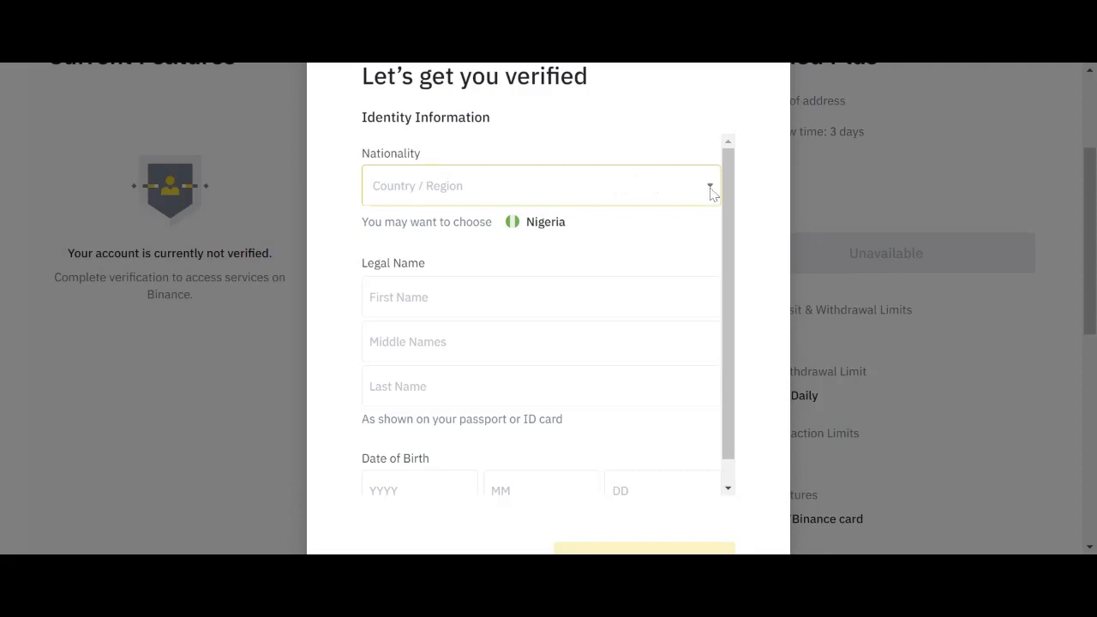
click(541, 185)
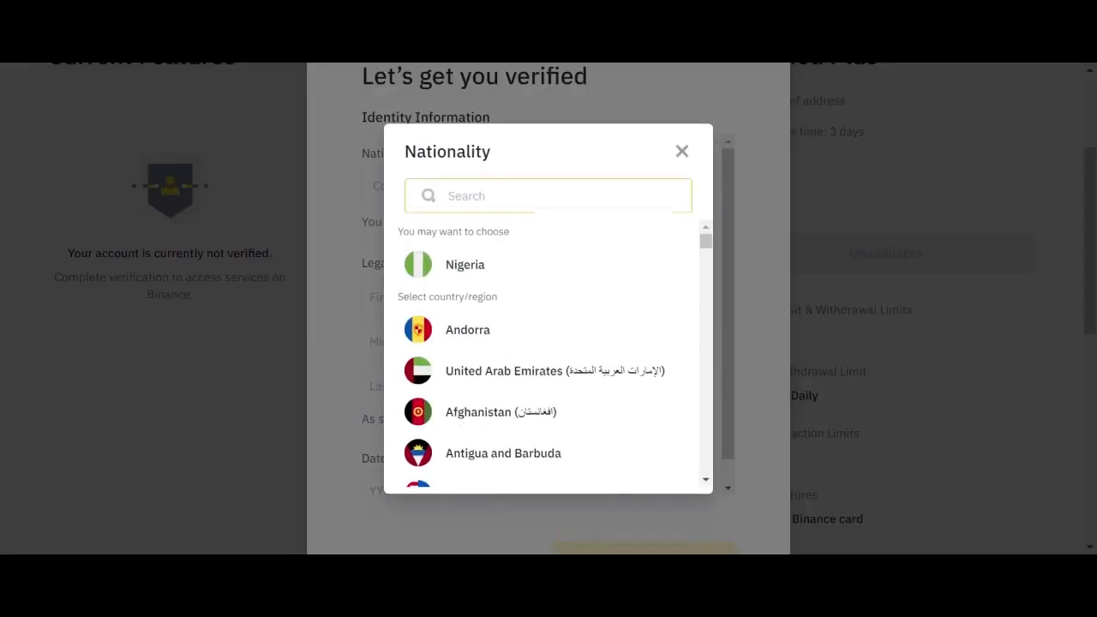
click(465, 264)
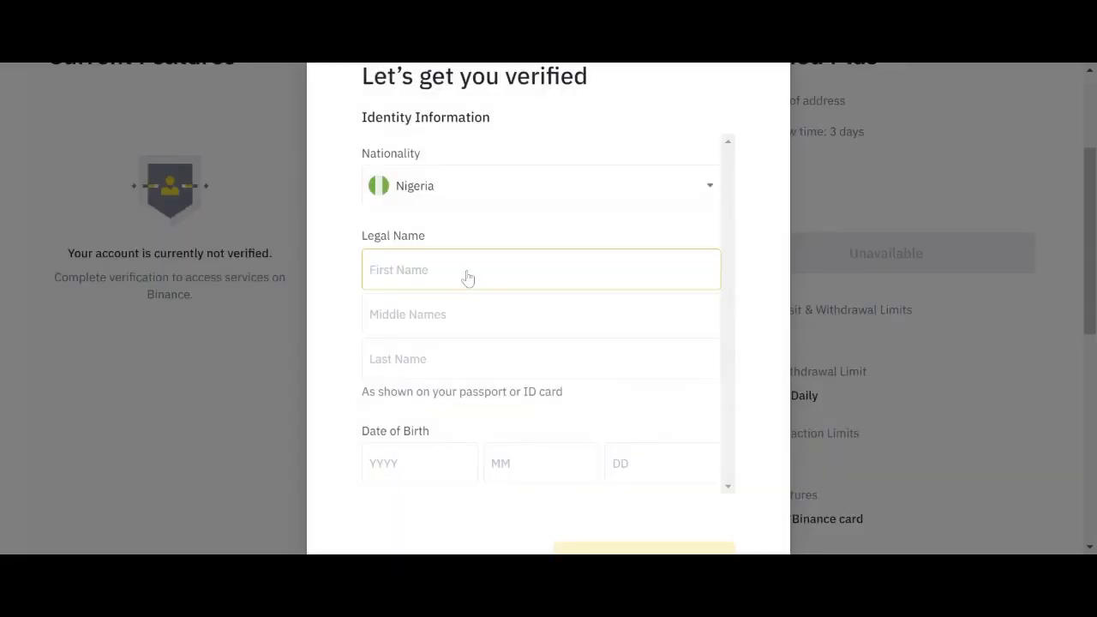
Step: Enter the first, middle and last legal names
click(540, 269)
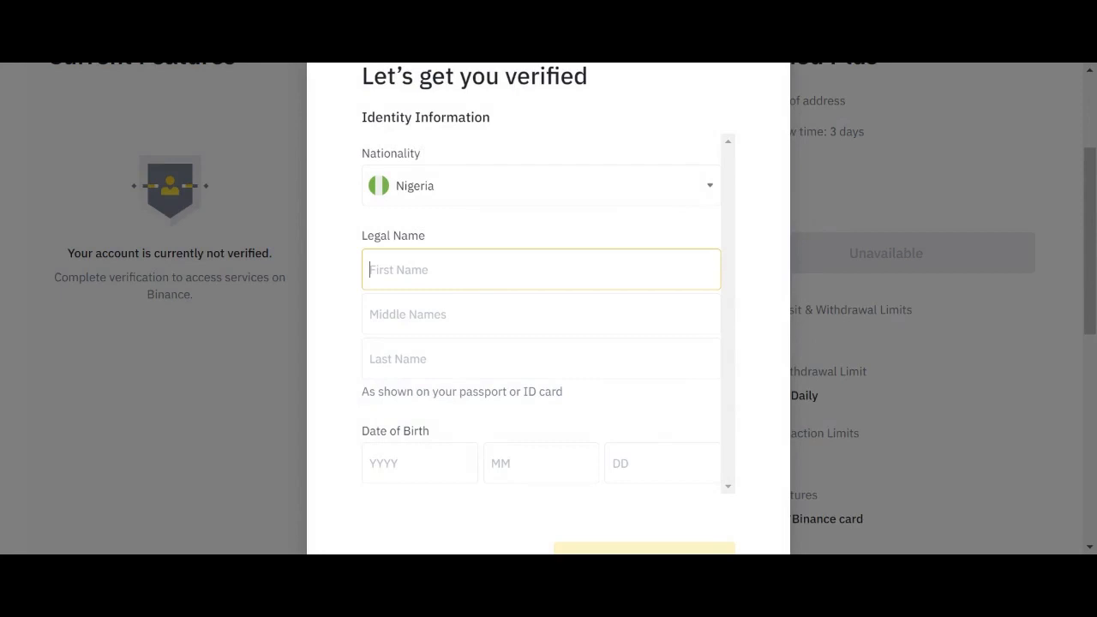
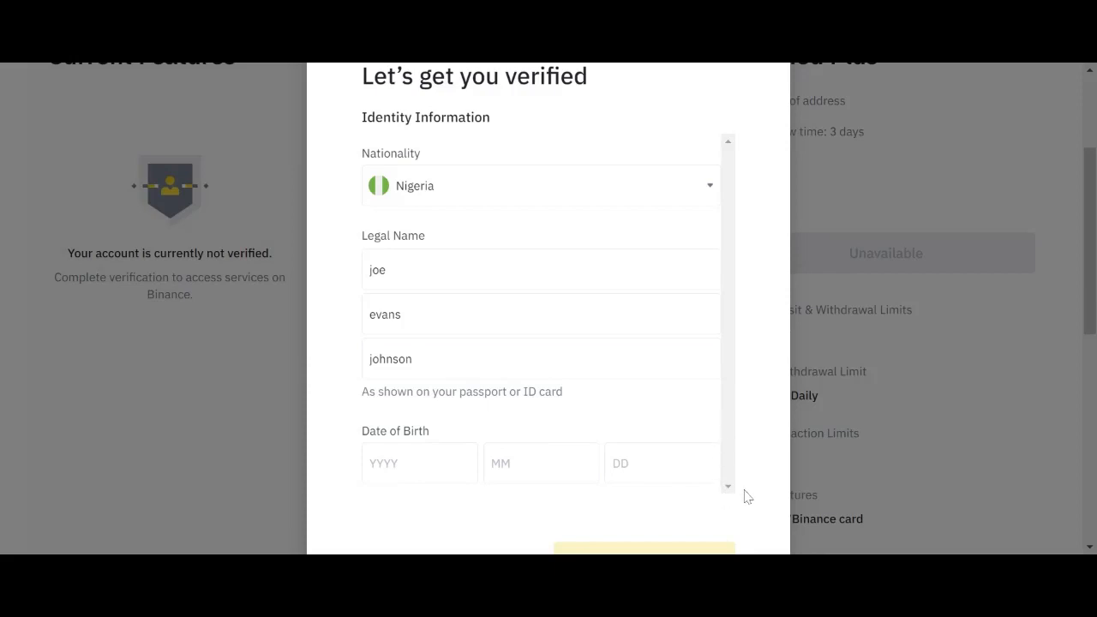
click(419, 463)
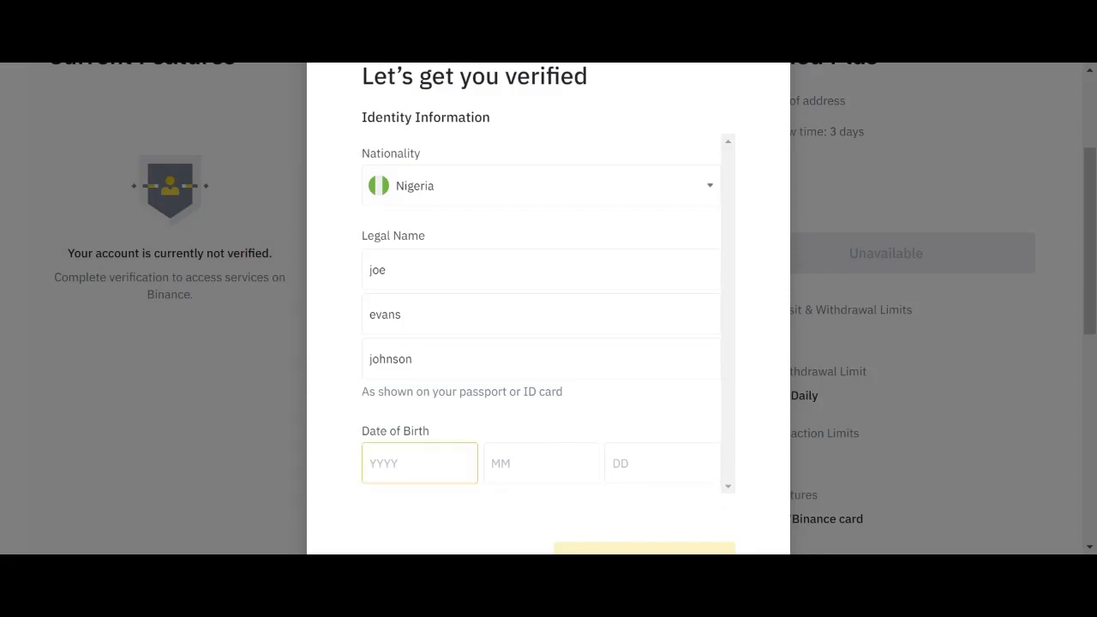
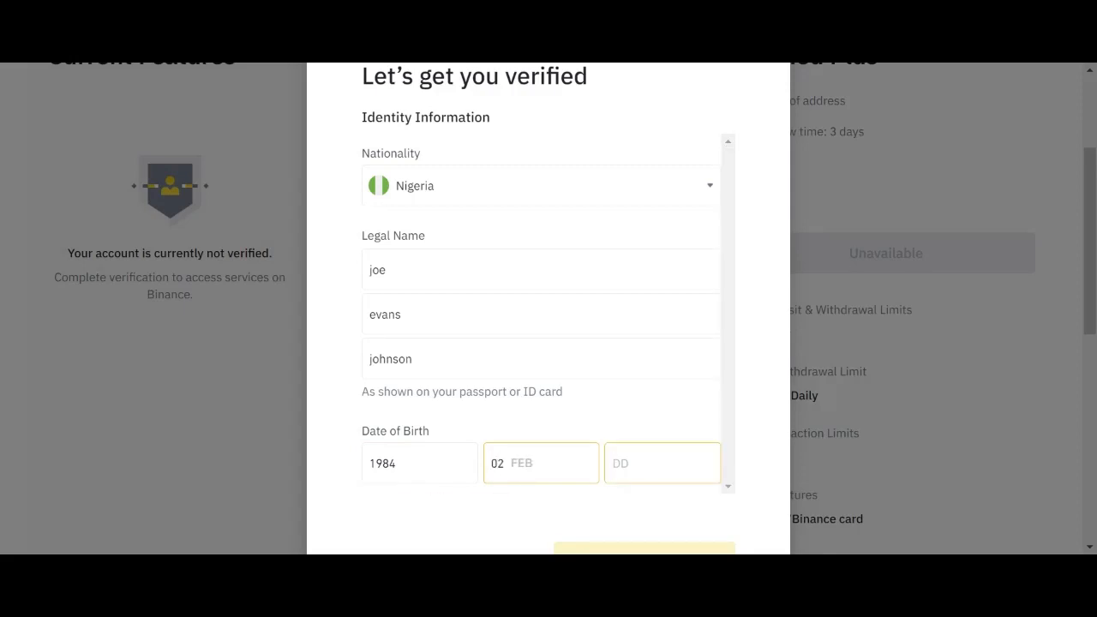
click(662, 463)
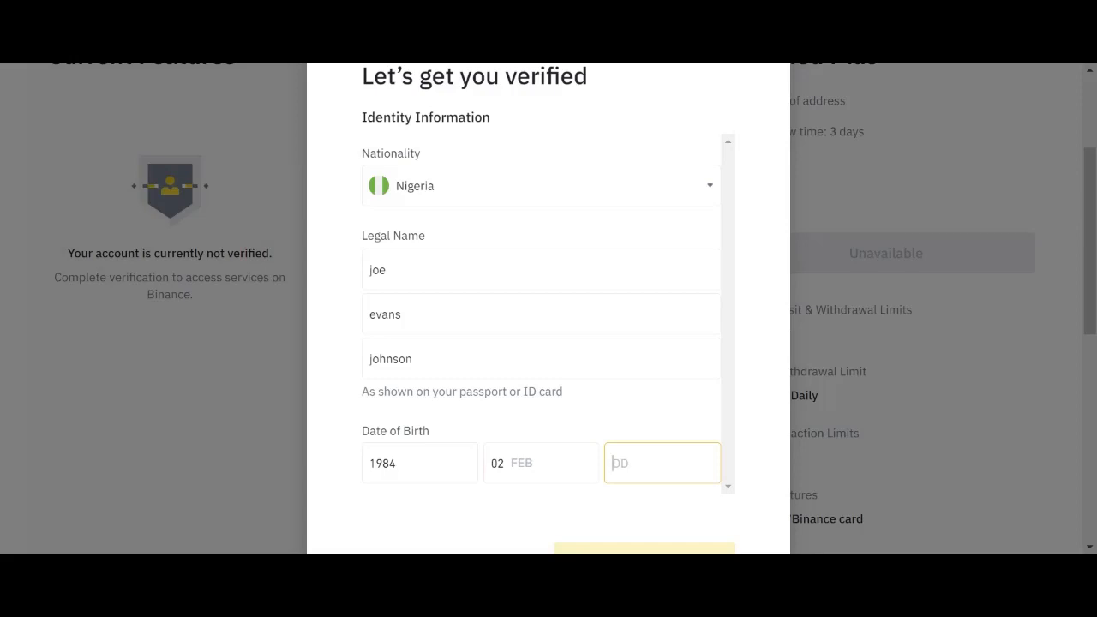
text(1)
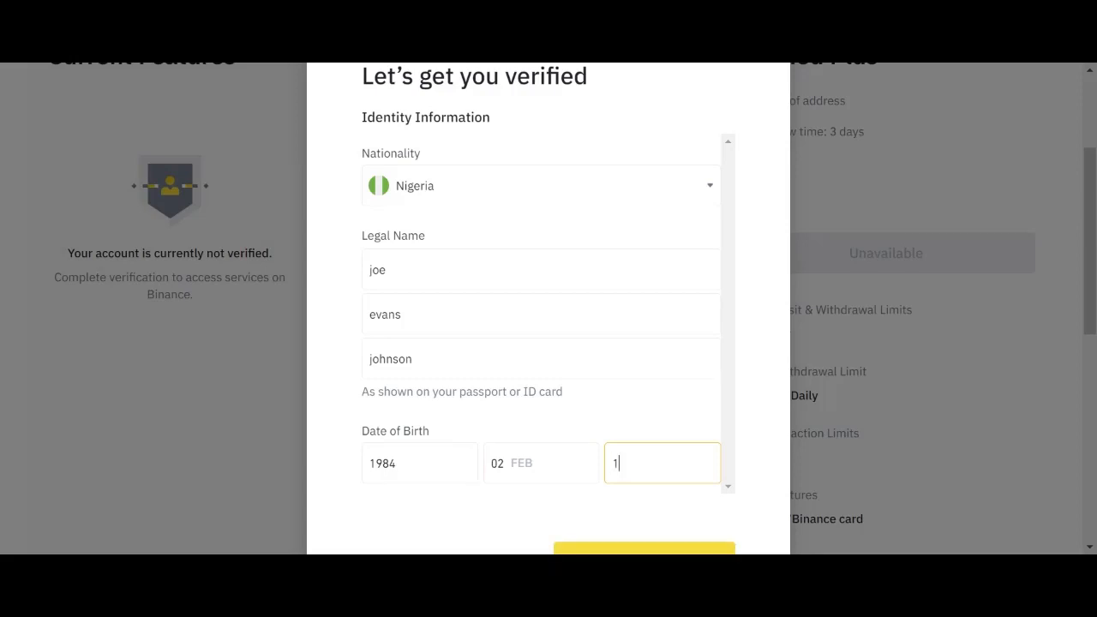
text(9)
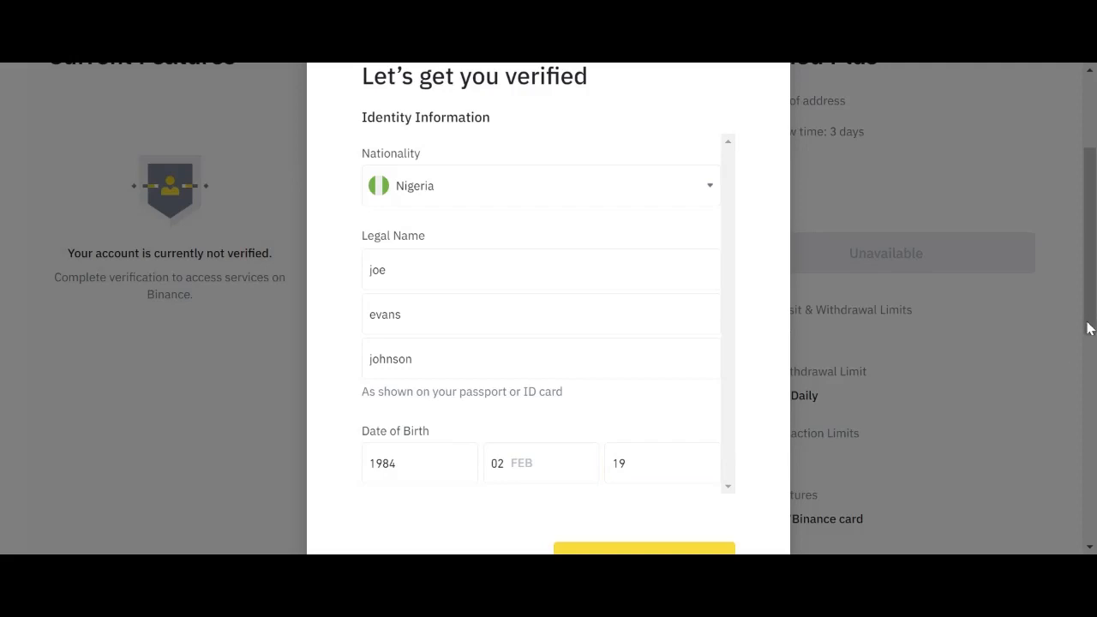
click(540, 269)
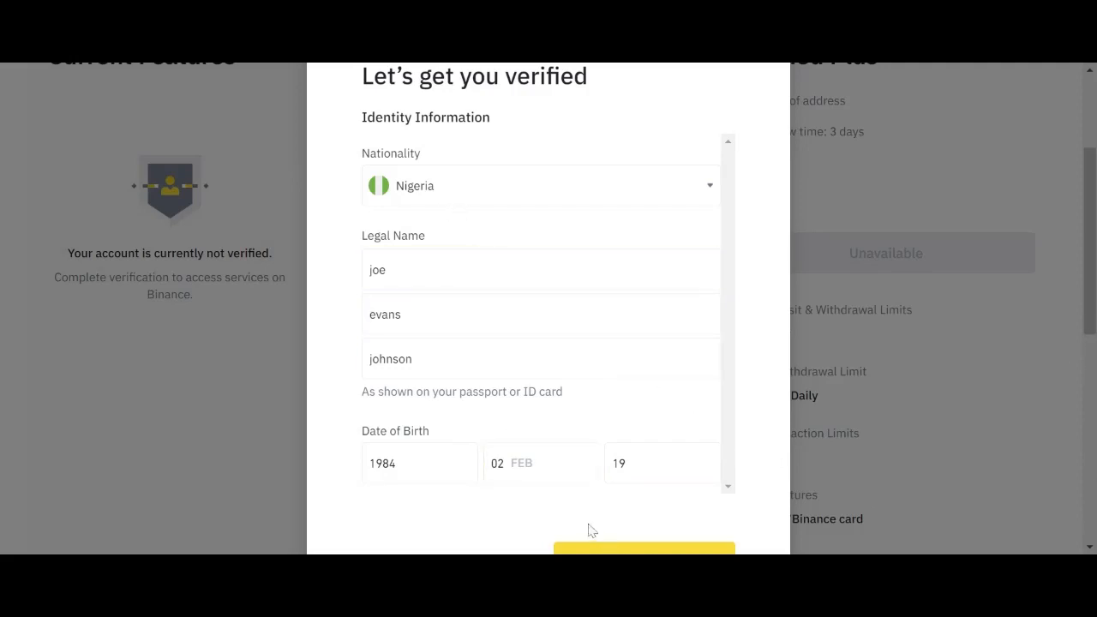
click(541, 358)
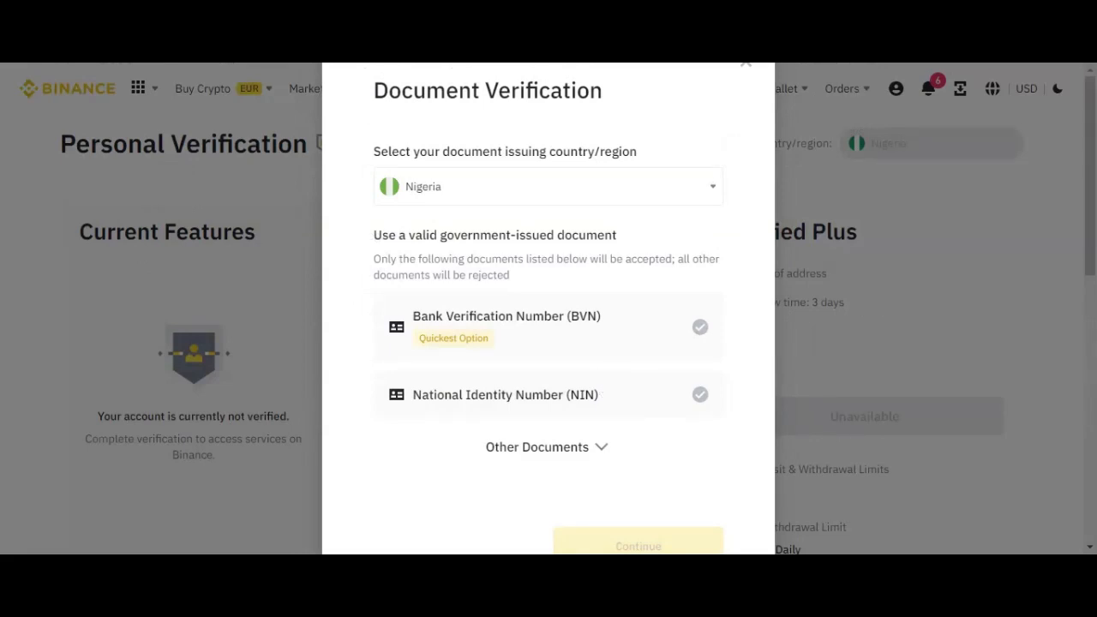
mouse_move(625, 373)
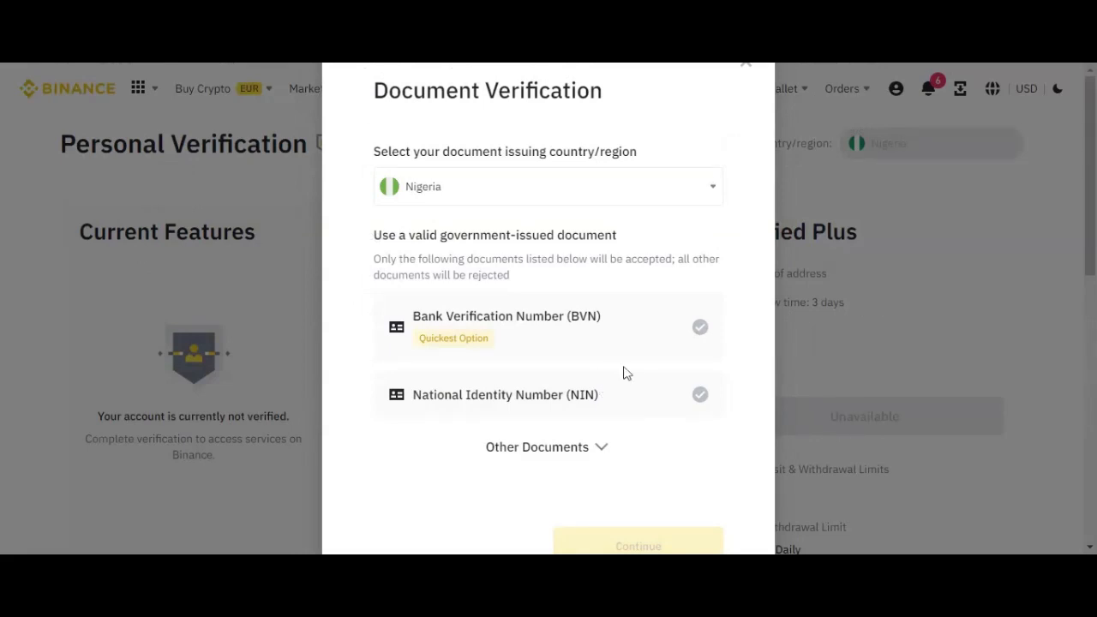
mouse_move(552, 420)
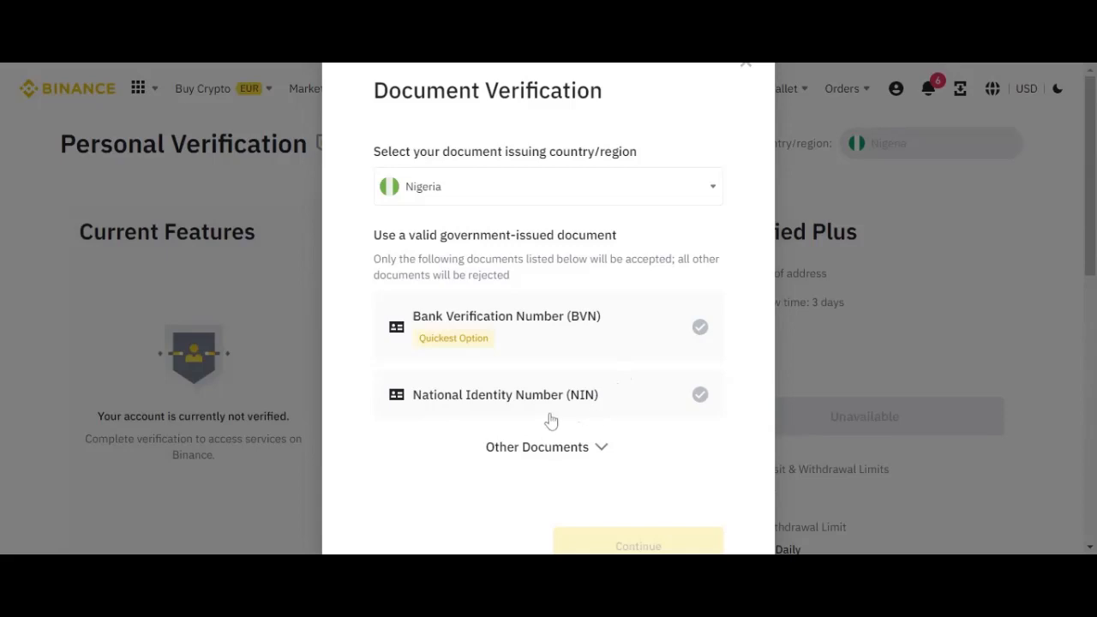
mouse_move(572, 415)
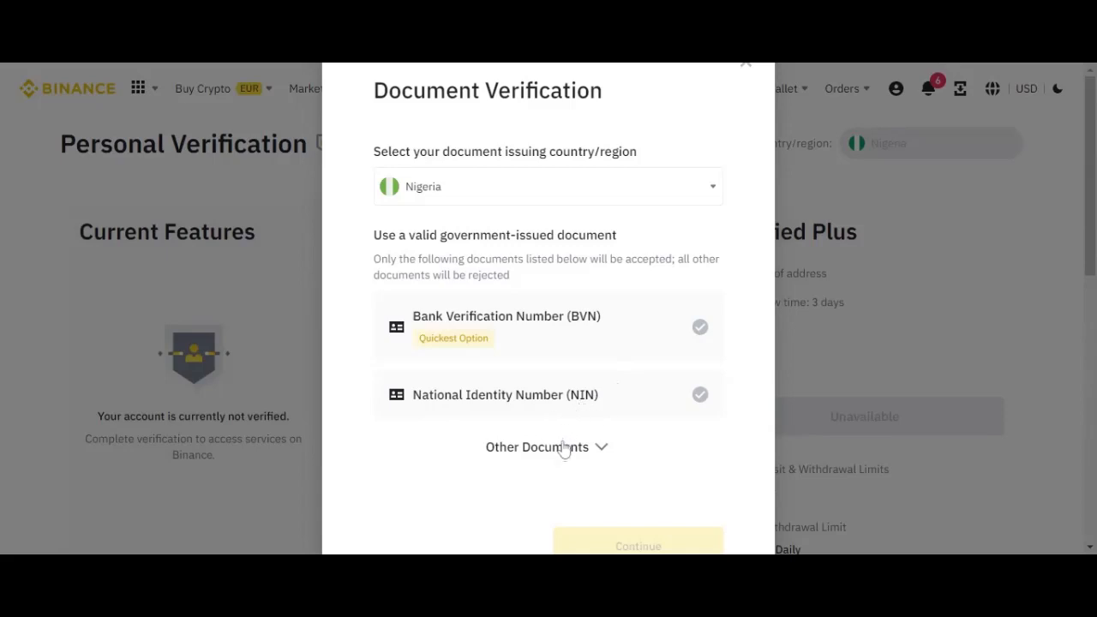
mouse_move(559, 410)
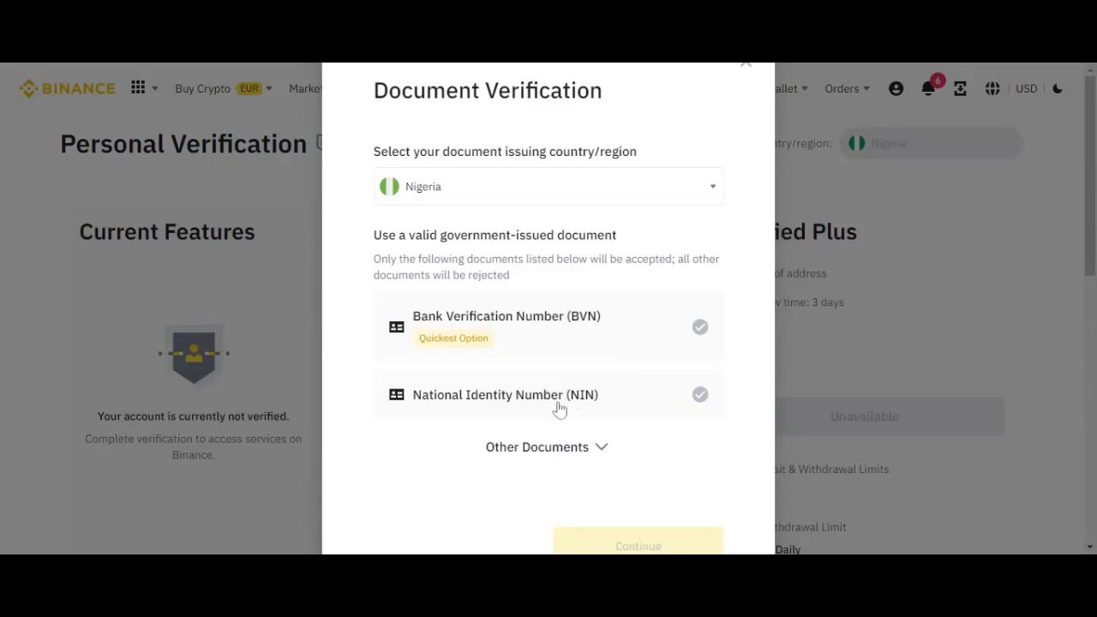
Step: Select Bank Verification Number (BVN) as the Nigerian document type
click(548, 327)
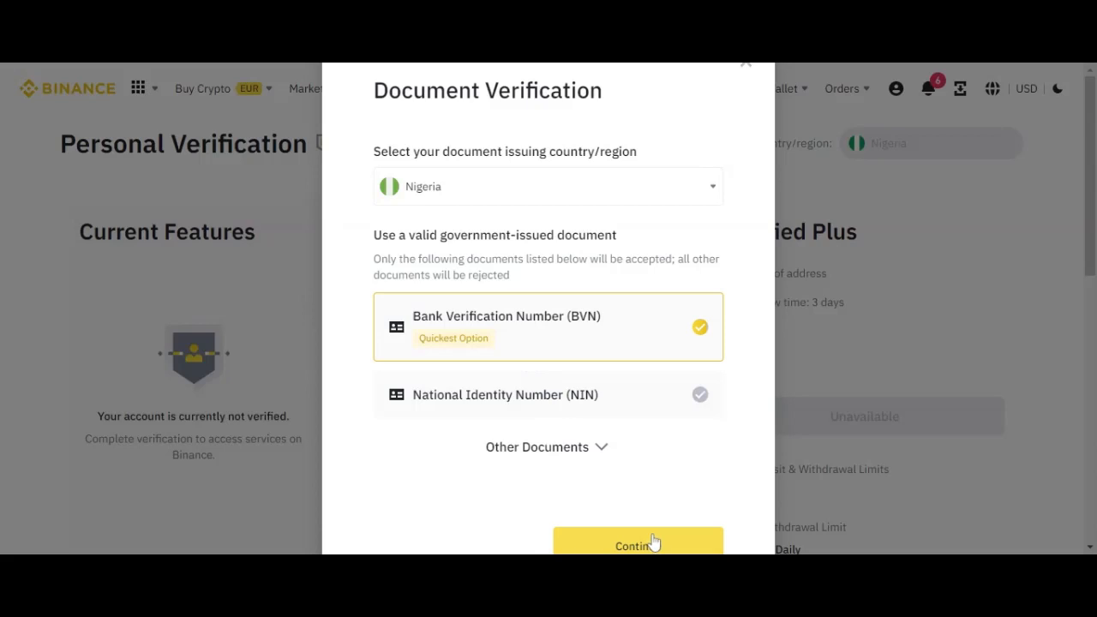
Step: Continue with BVN and complete the Bank Verification Number entry
click(638, 543)
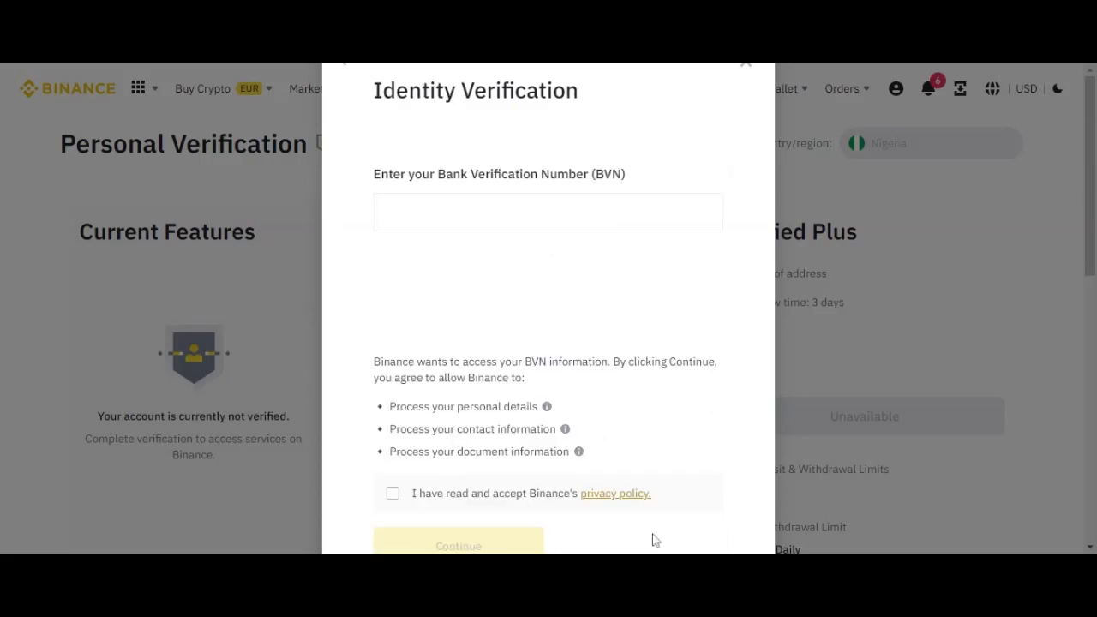
click(547, 212)
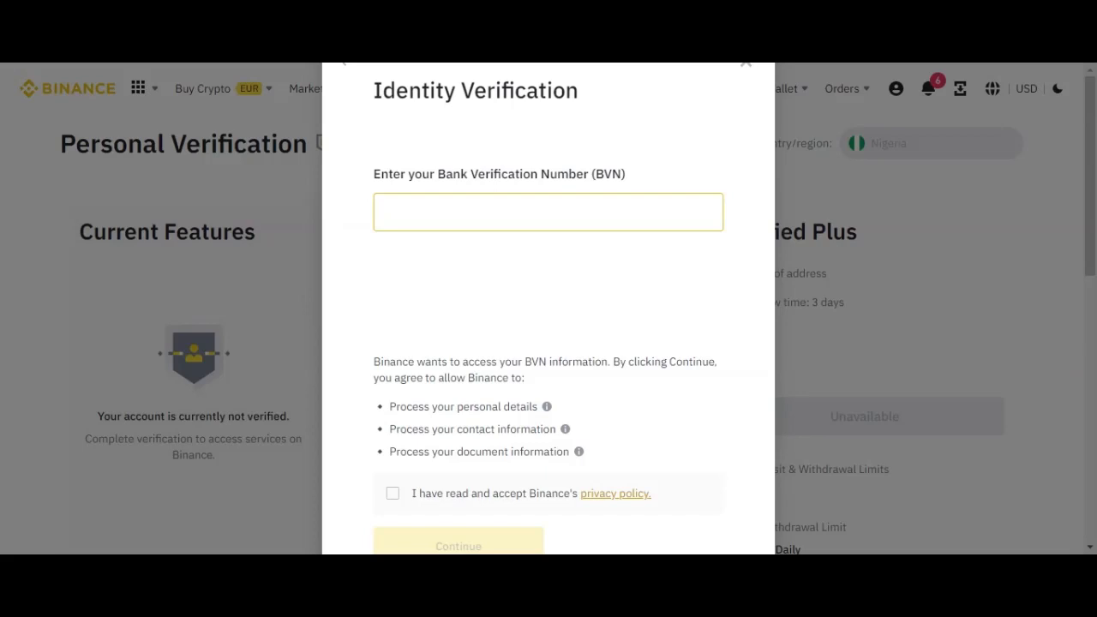
click(548, 211)
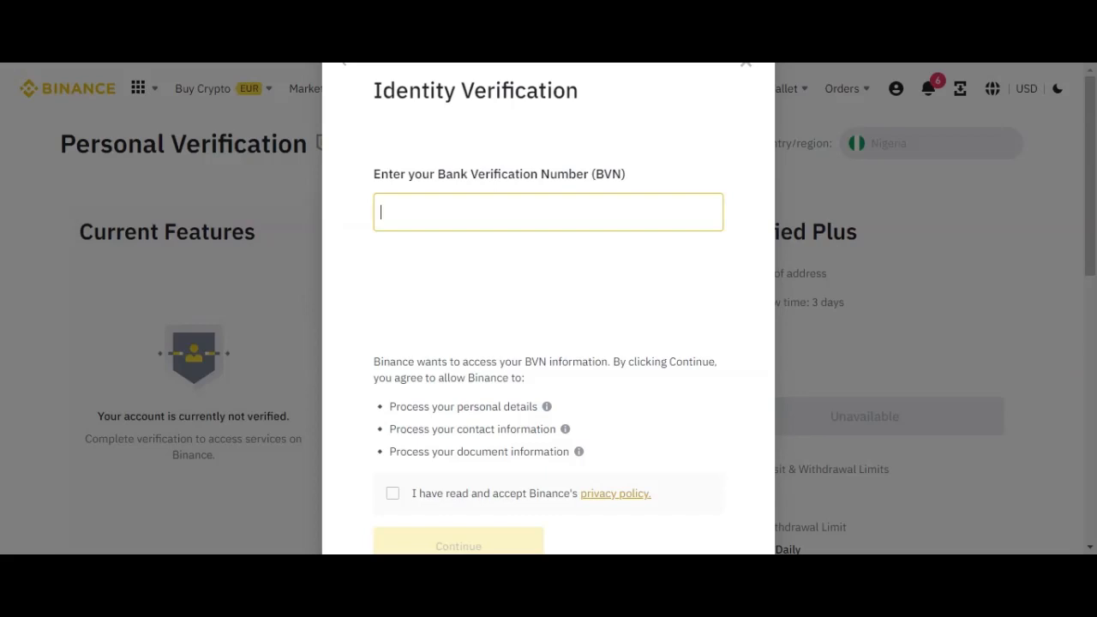
click(458, 547)
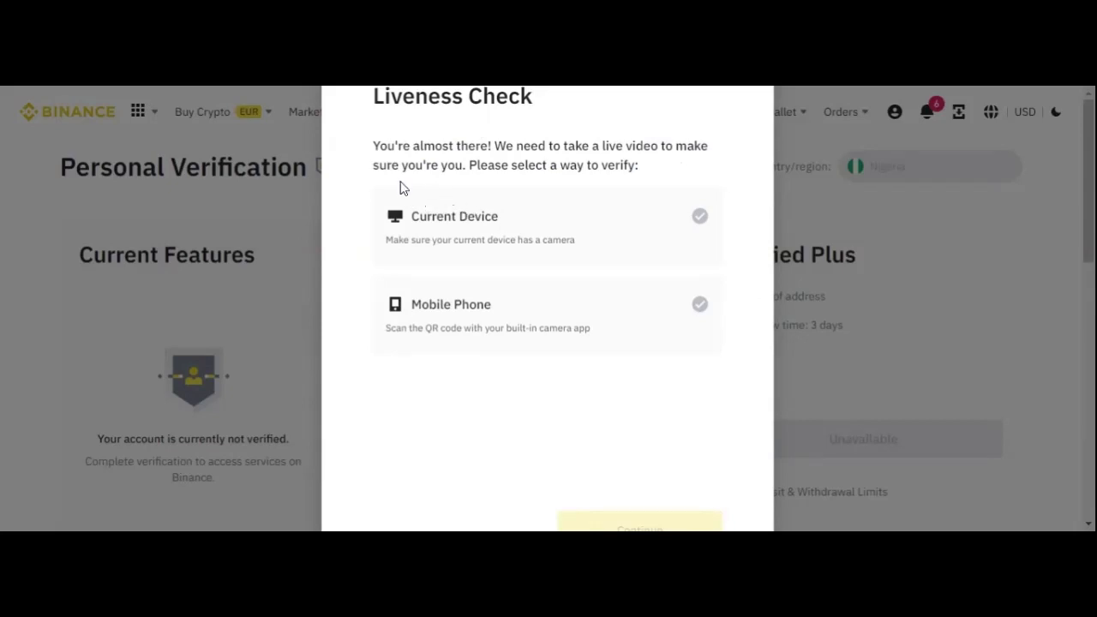
mouse_move(454, 180)
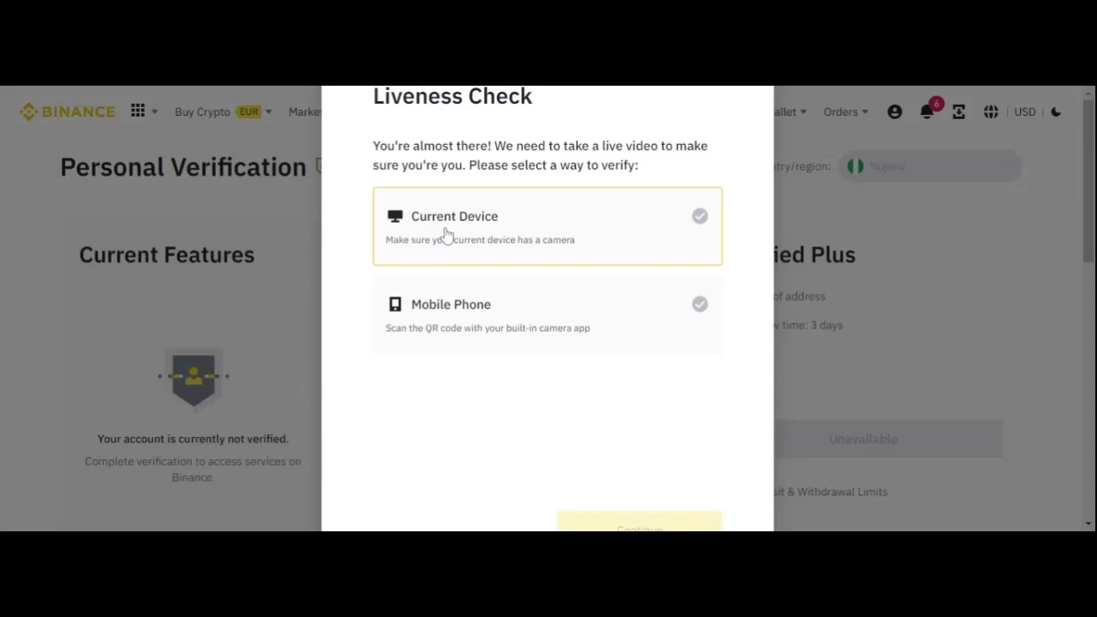
mouse_move(452, 266)
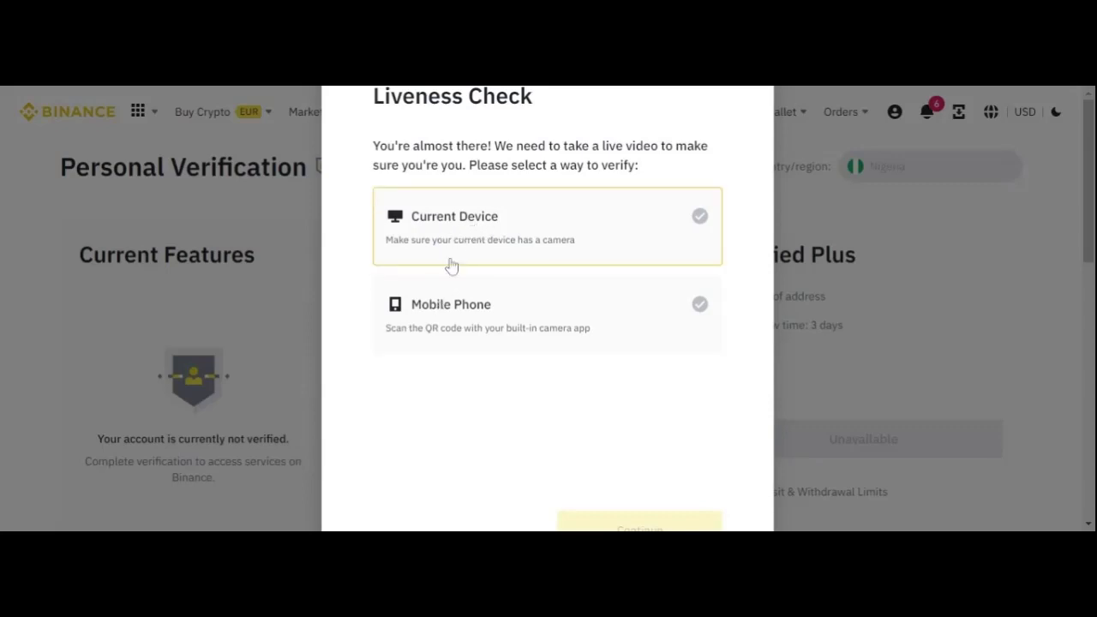
mouse_move(484, 237)
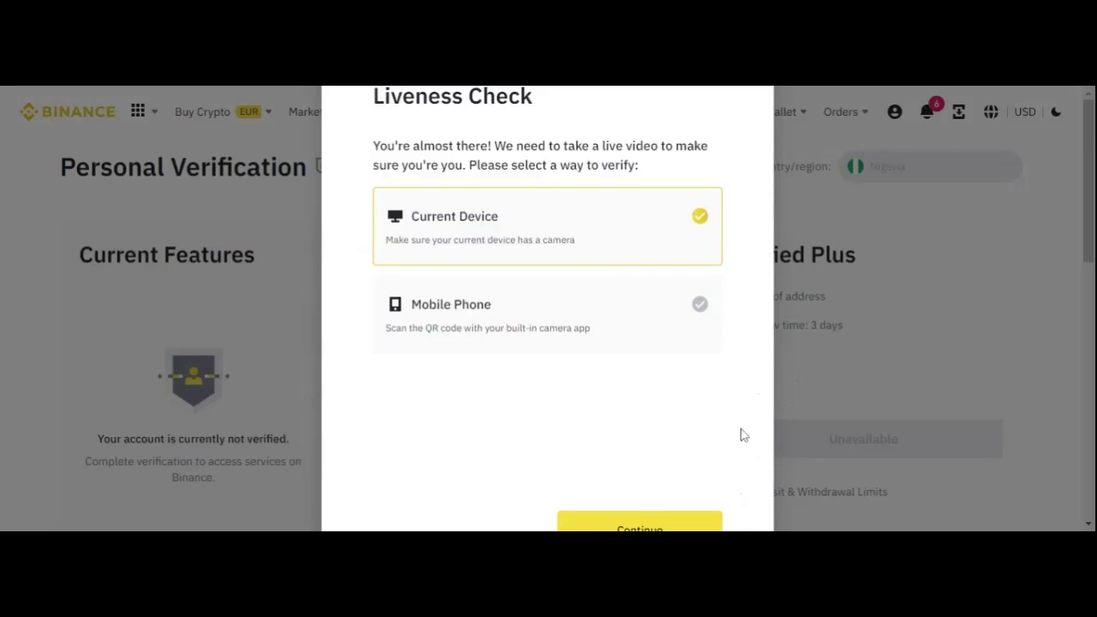
mouse_move(714, 476)
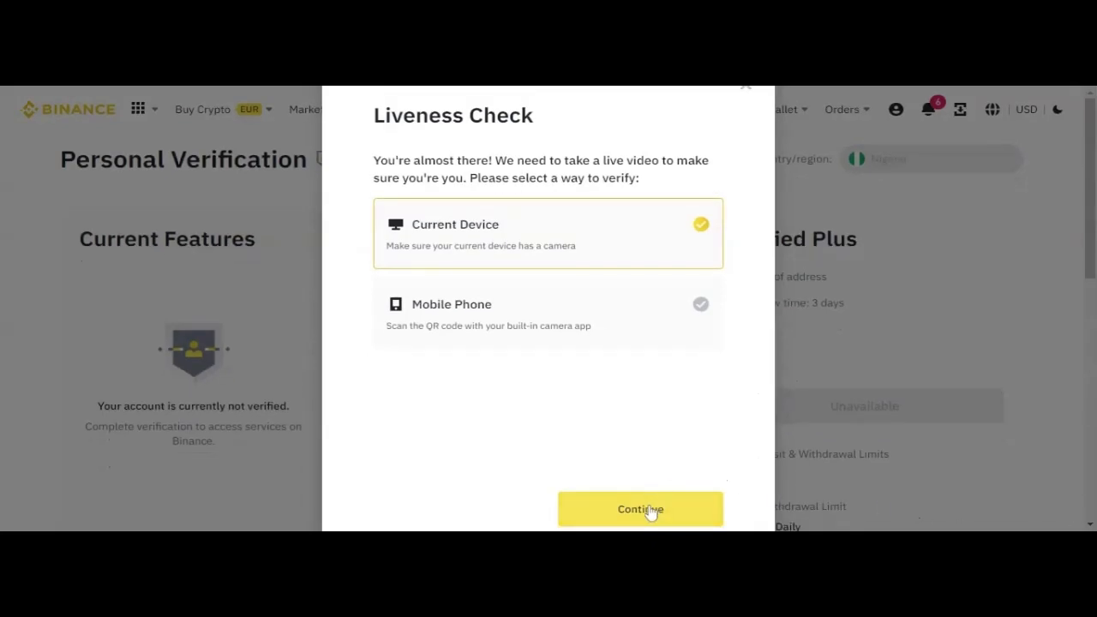
Step: Continue to the liveness check using the current device's camera
click(640, 509)
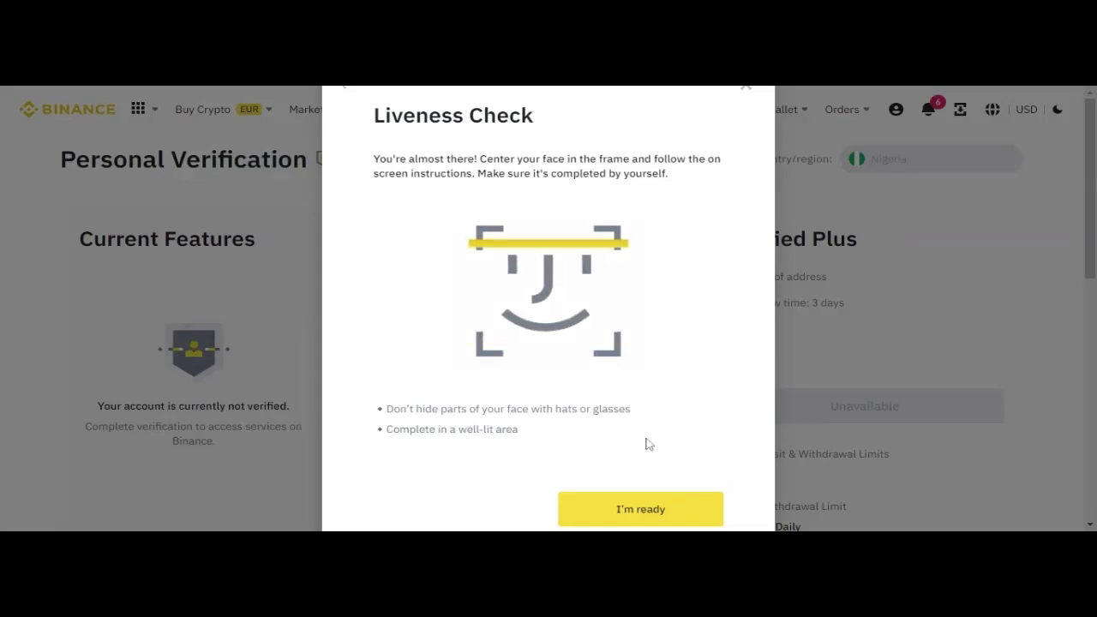
mouse_move(684, 433)
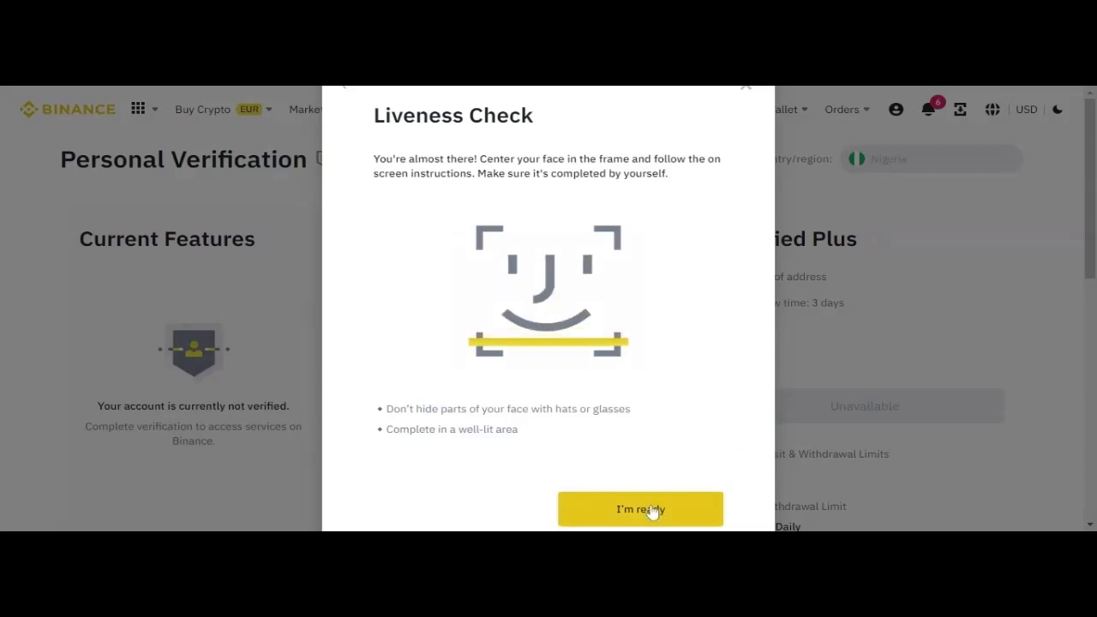
Step: Confirm readiness after the face-framing guidance to launch the live video scan
click(640, 510)
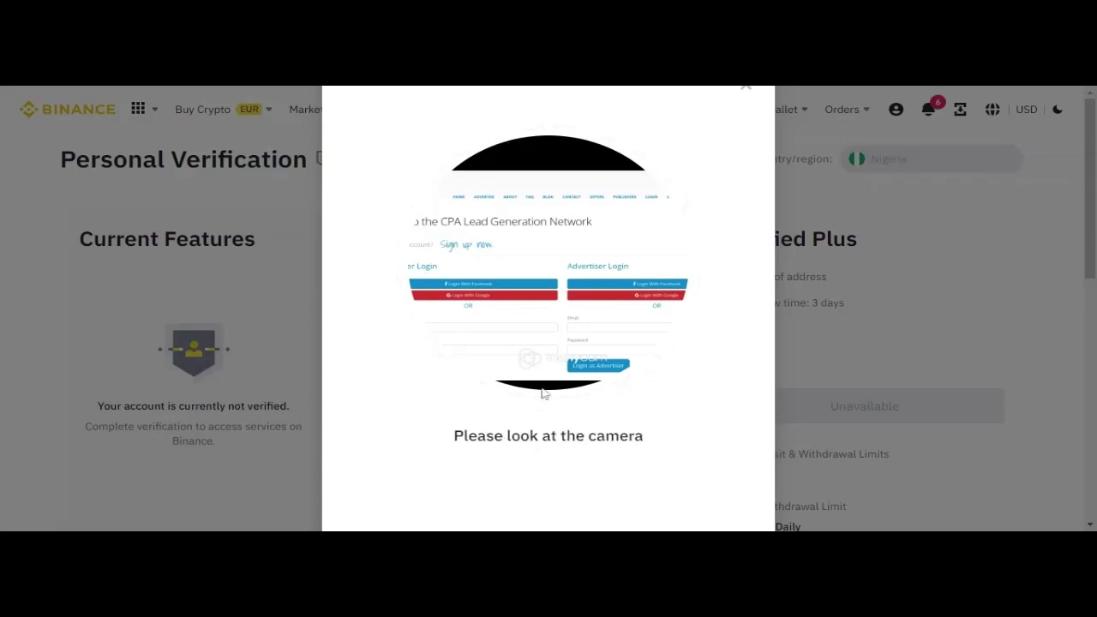
mouse_move(377, 91)
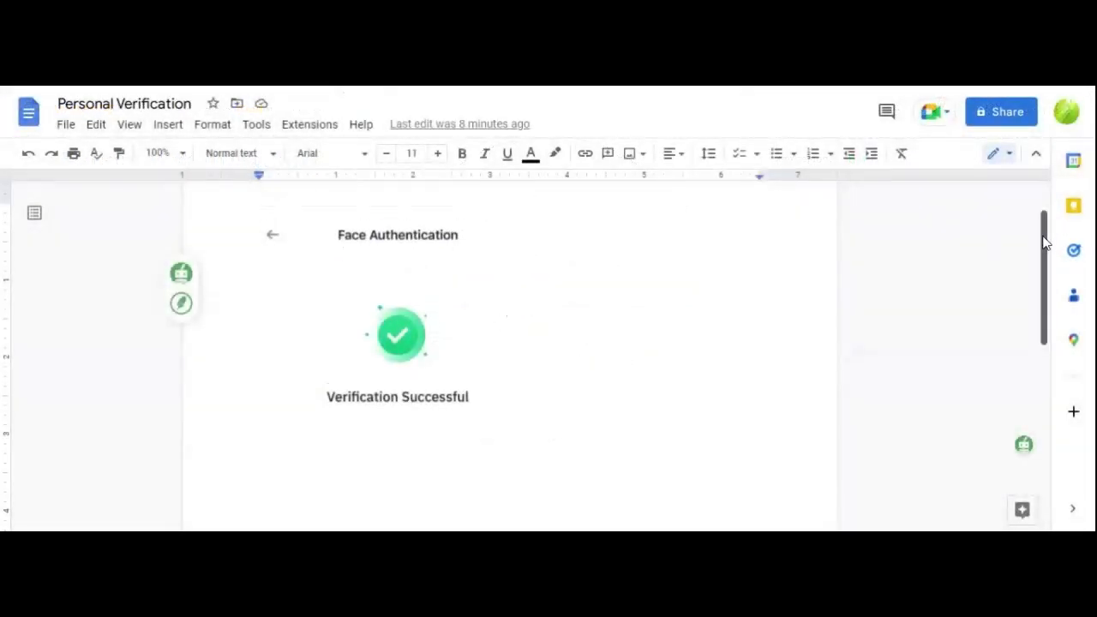
scroll(down, 3)
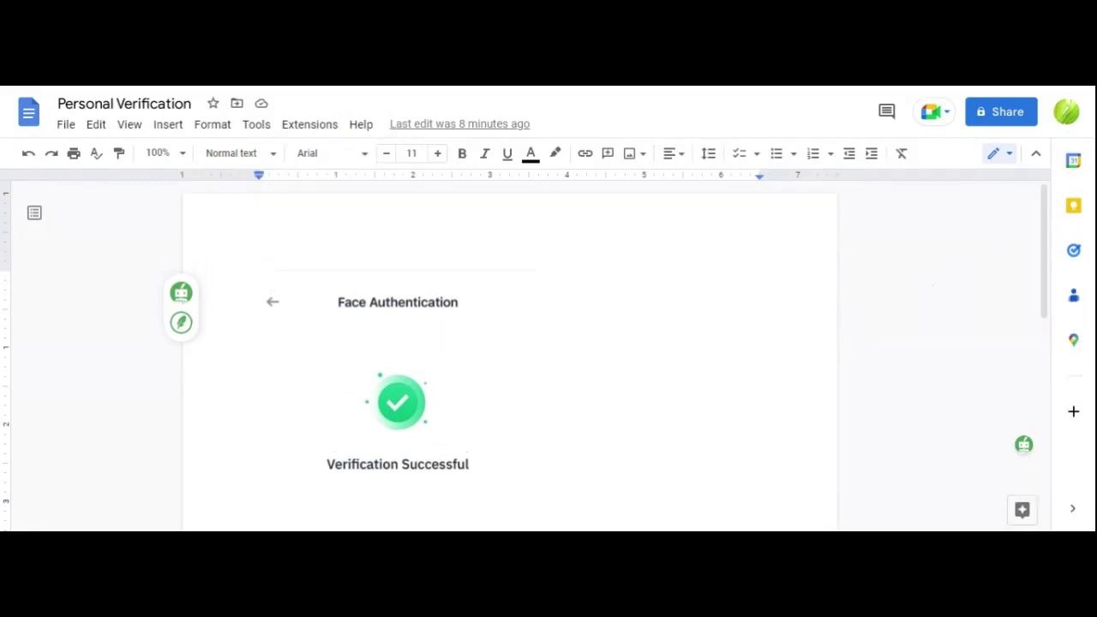
mouse_move(469, 431)
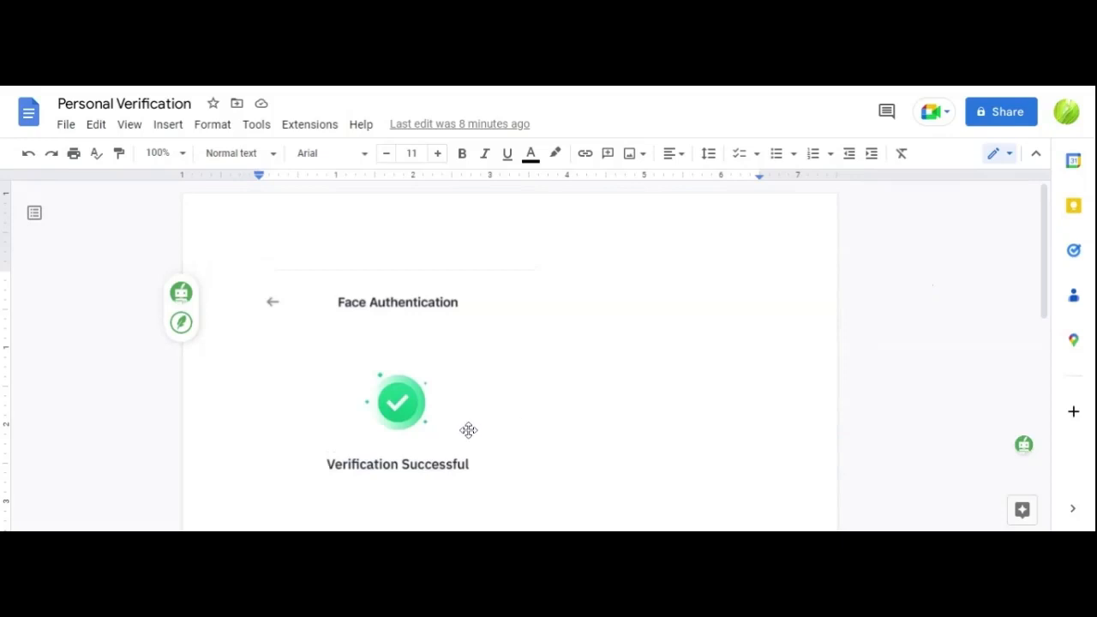
mouse_move(512, 379)
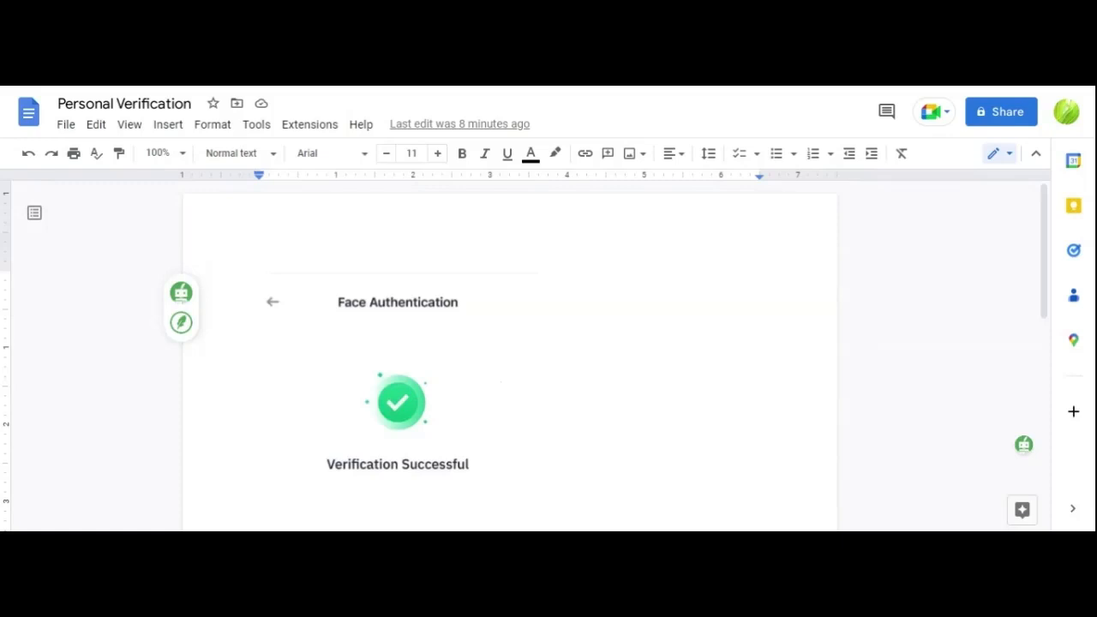
mouse_move(494, 305)
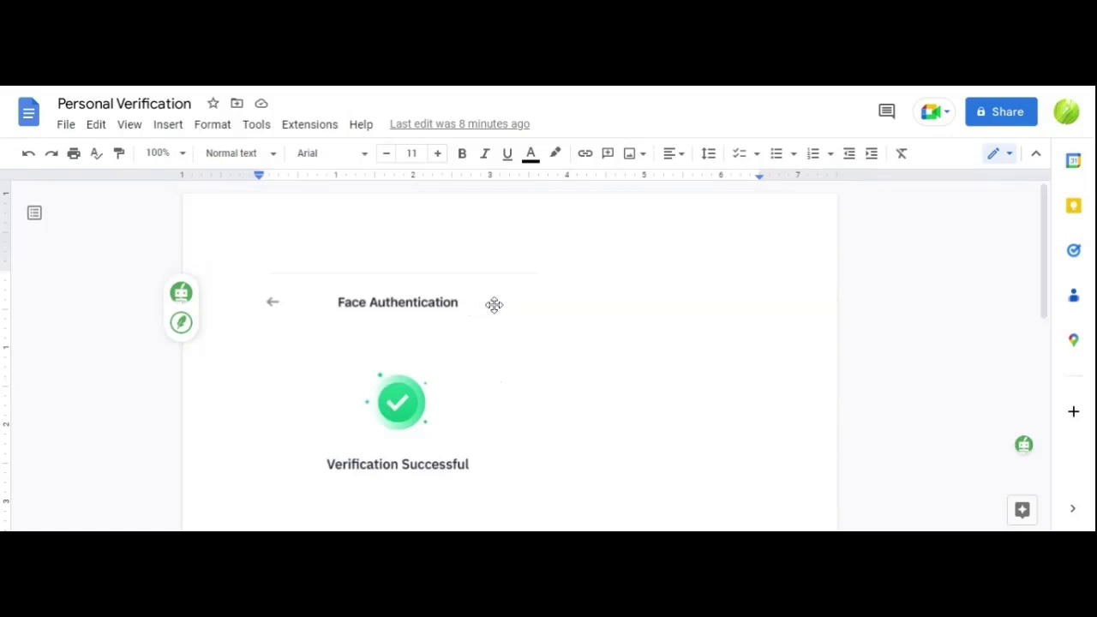
mouse_move(495, 304)
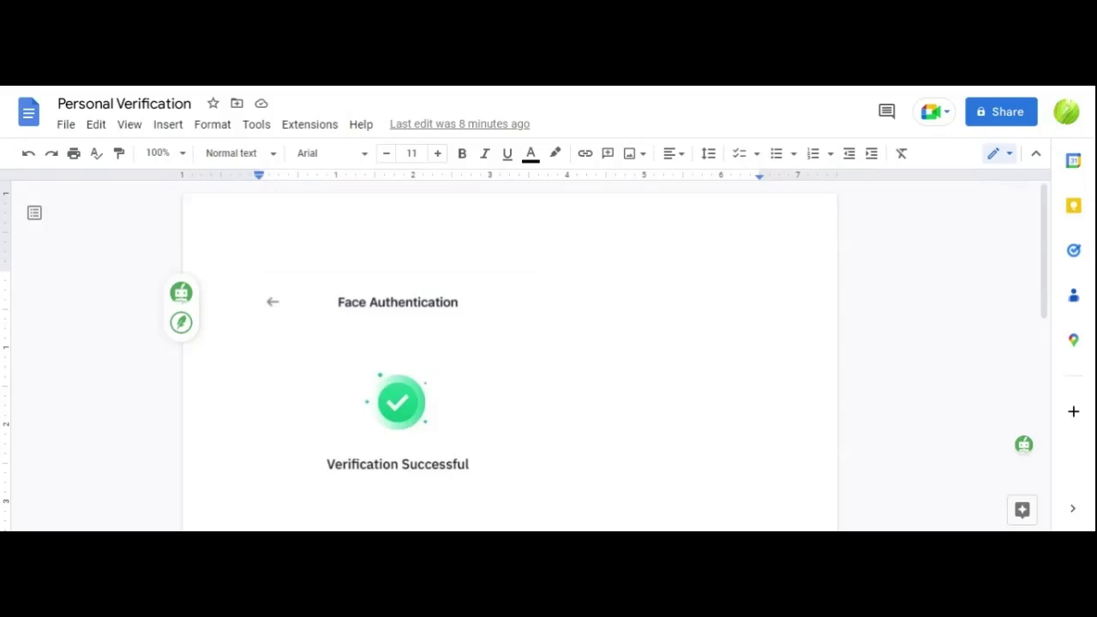
mouse_move(292, 137)
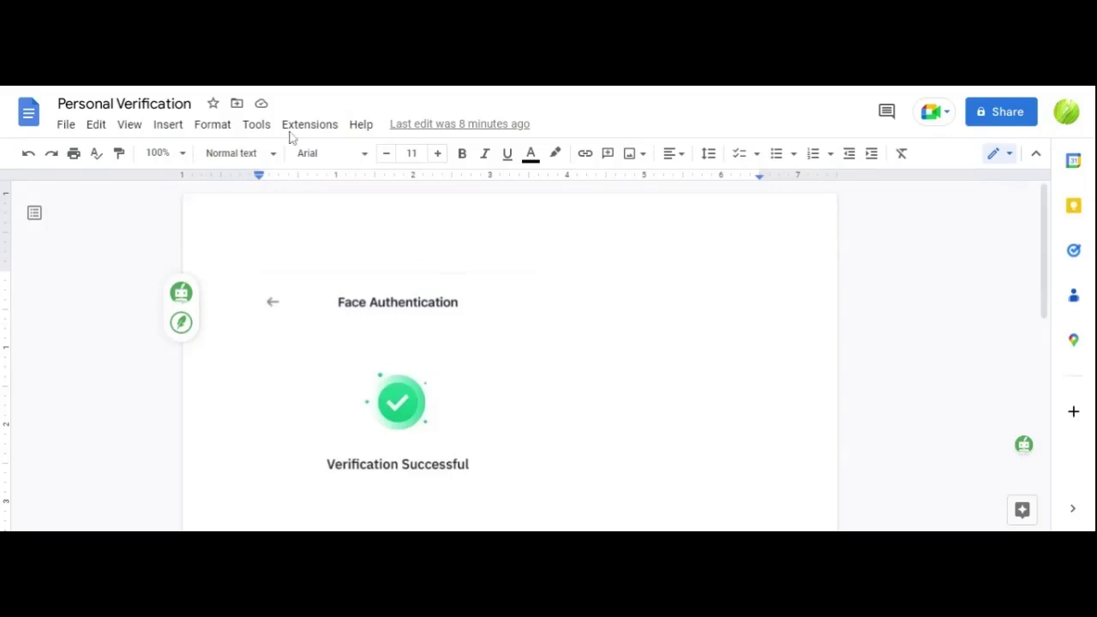